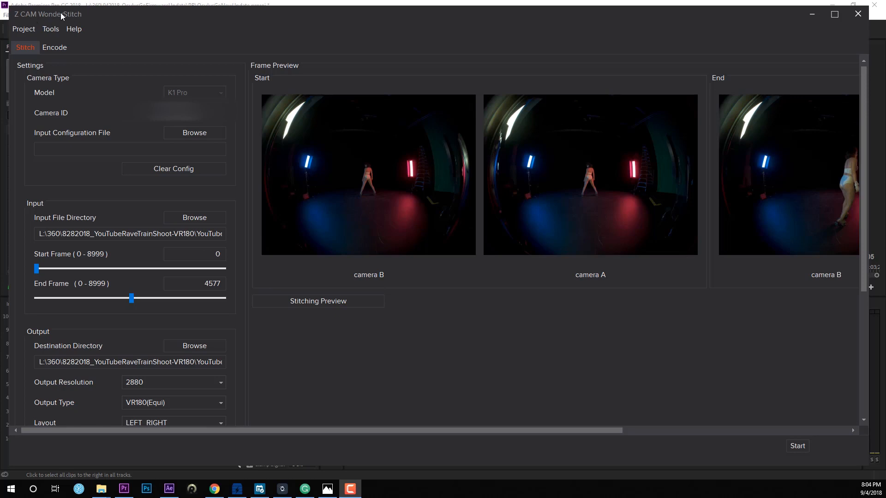
mouse_move(411, 418)
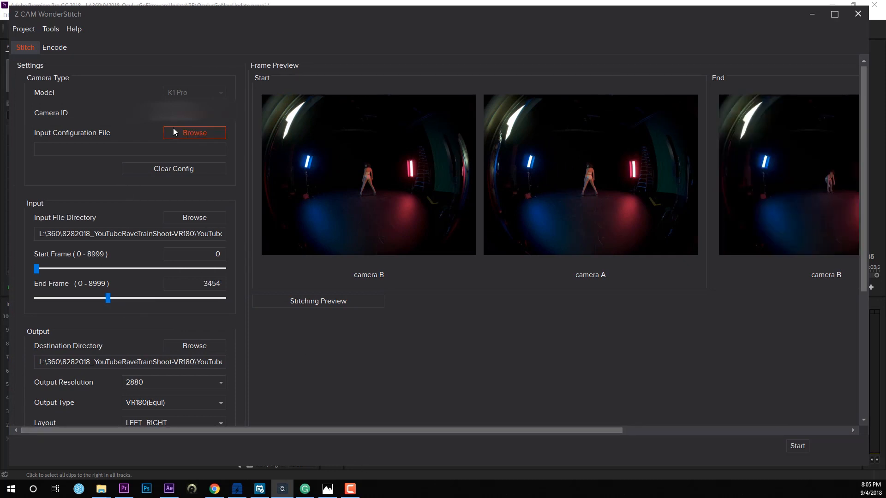
mouse_move(210, 84)
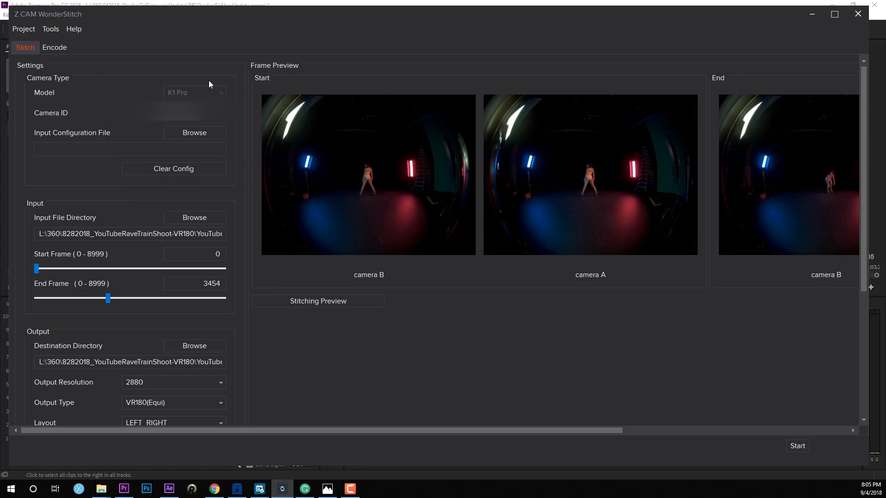
mouse_move(161, 83)
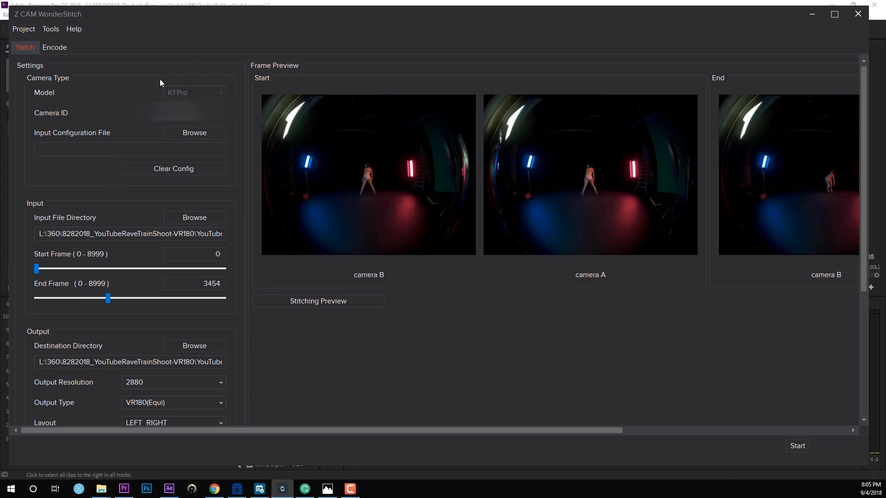
mouse_move(233, 142)
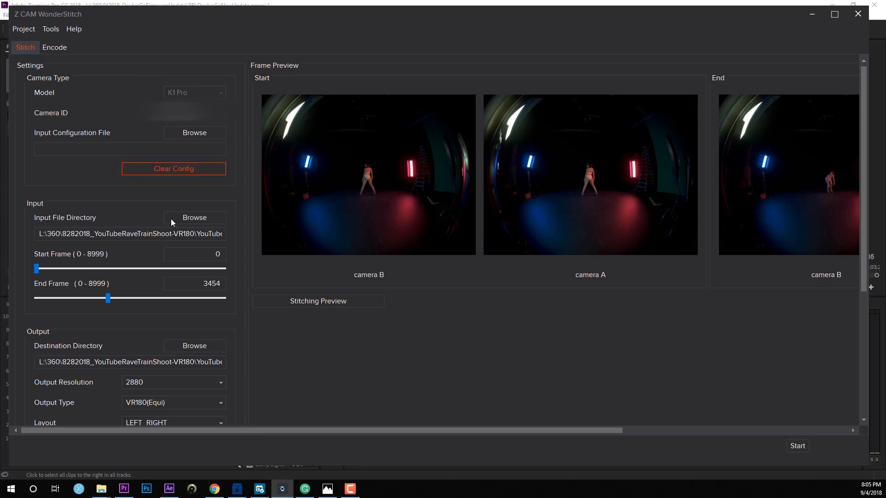
mouse_move(401, 146)
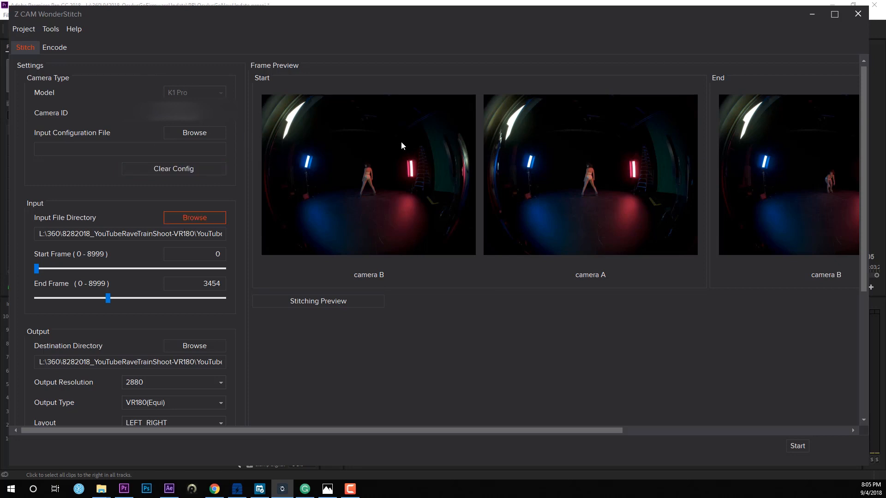
mouse_move(504, 164)
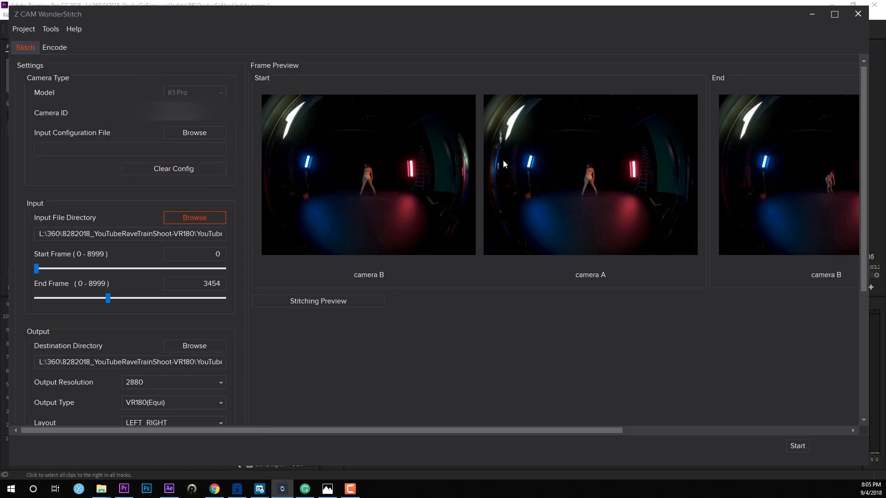
mouse_move(457, 227)
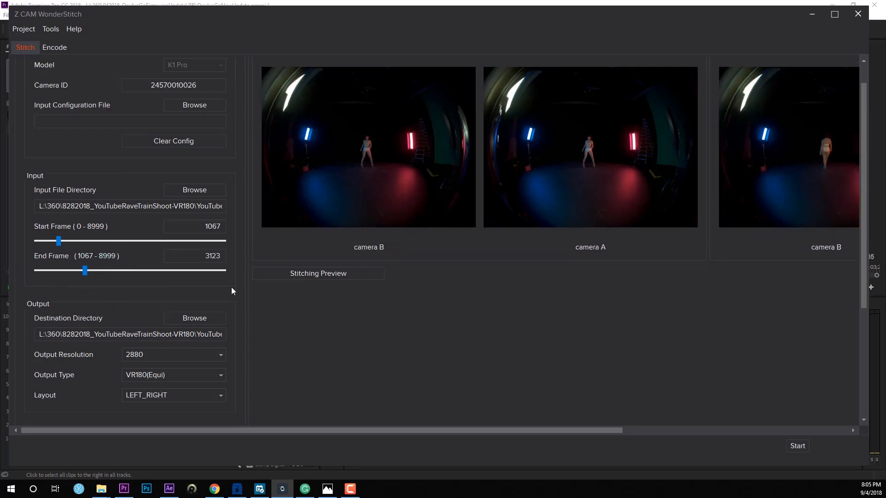
scroll("down", 3)
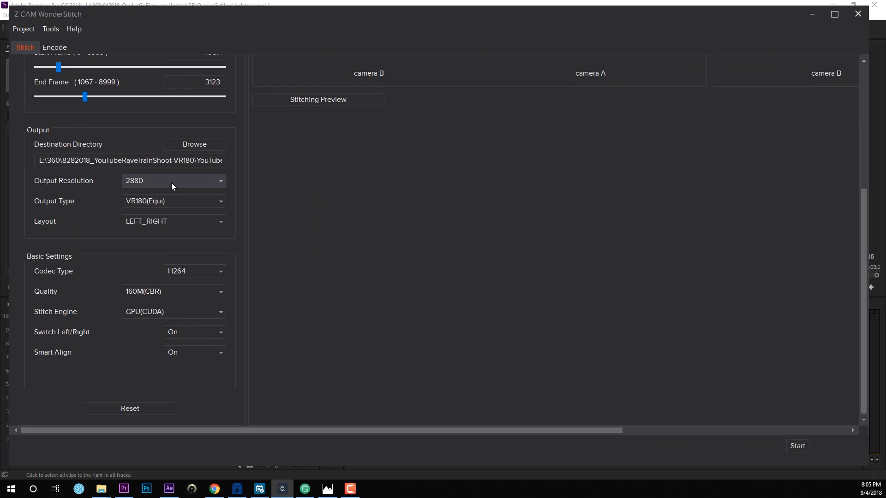
left_click(174, 180)
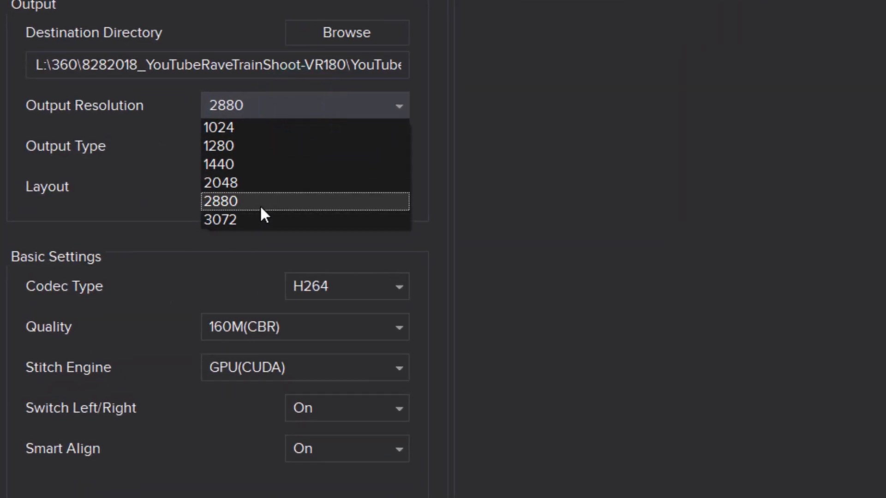
mouse_move(243, 220)
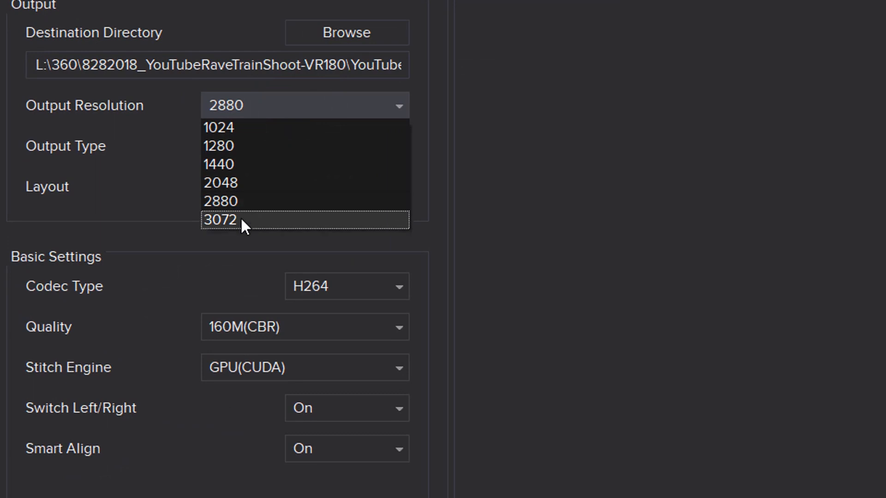
mouse_move(218, 231)
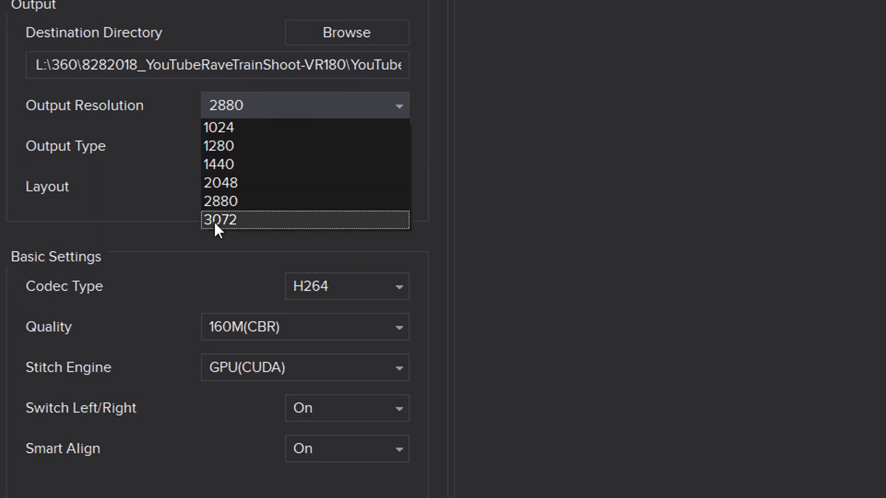
mouse_move(229, 201)
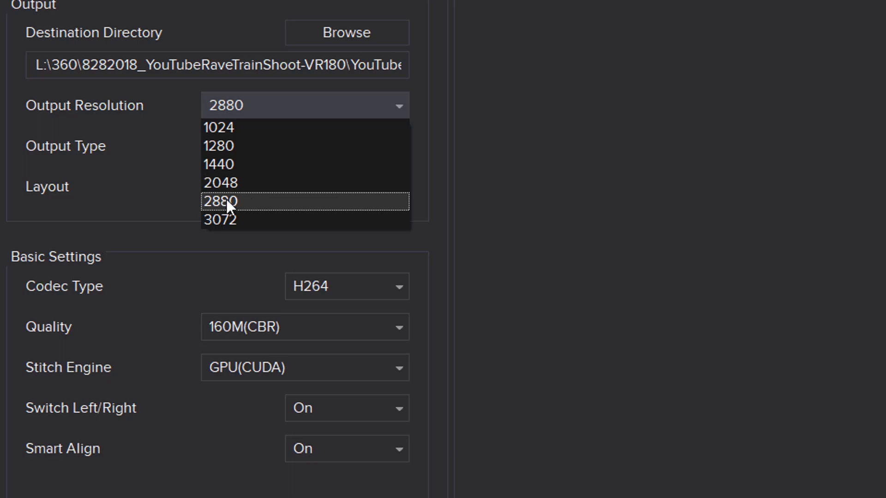
mouse_move(235, 210)
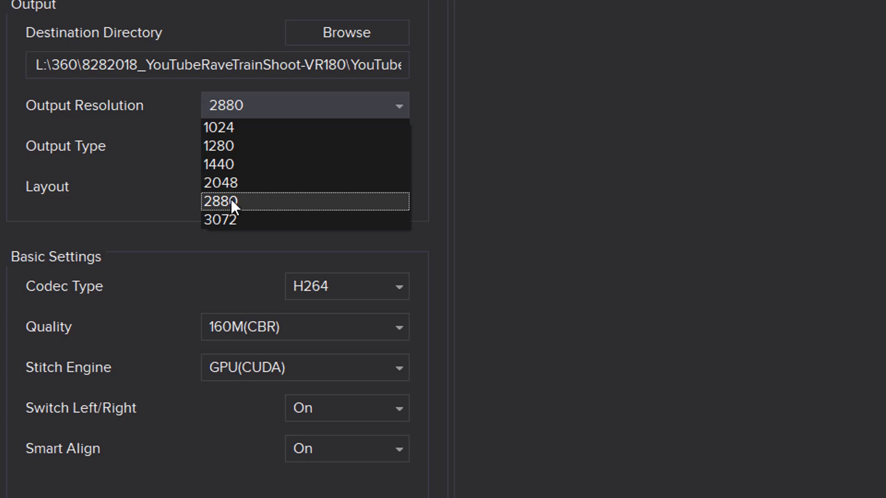
mouse_move(205, 212)
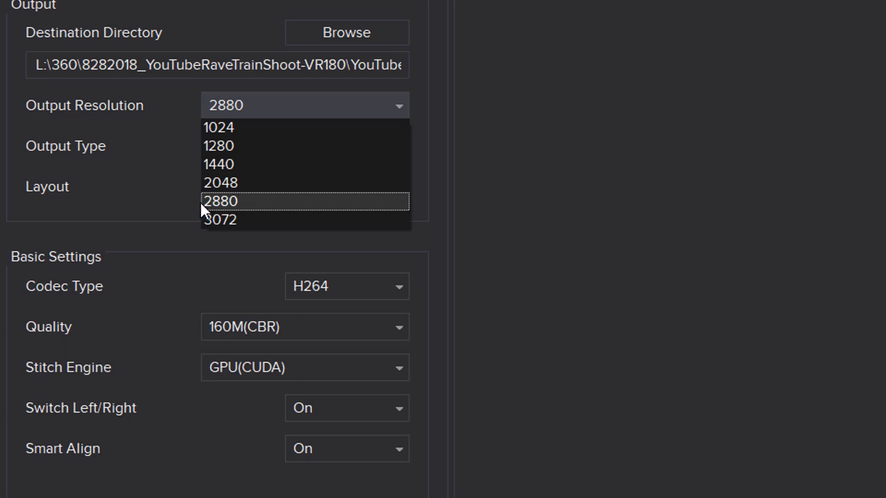
mouse_move(229, 219)
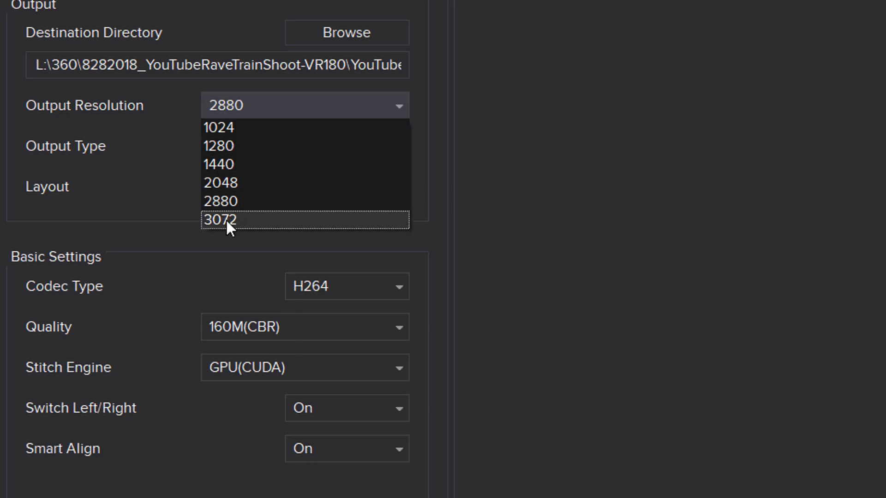
mouse_move(236, 229)
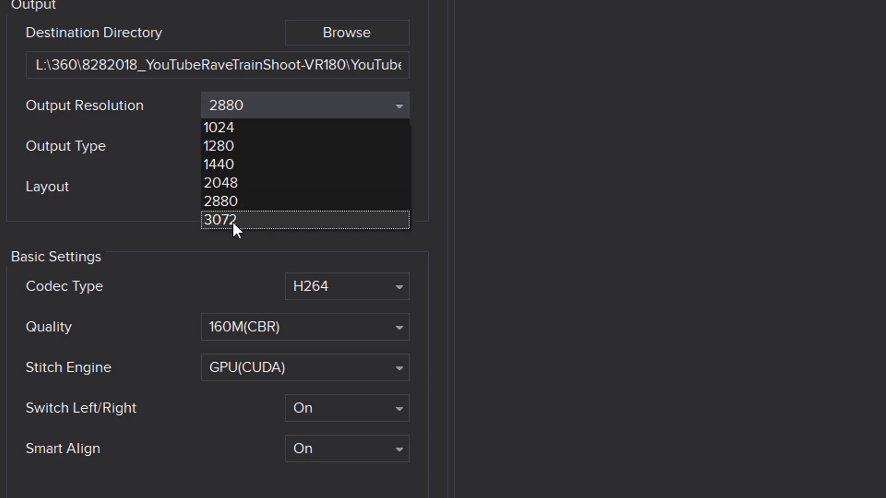
mouse_move(237, 201)
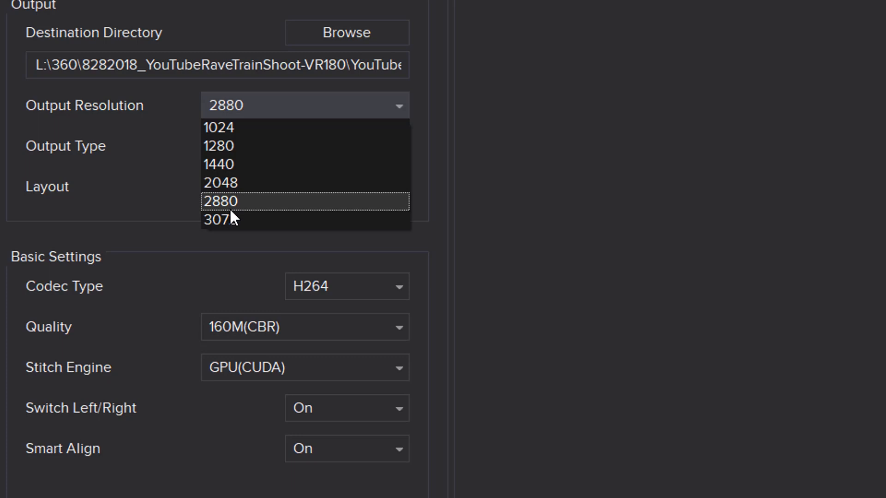
mouse_move(203, 203)
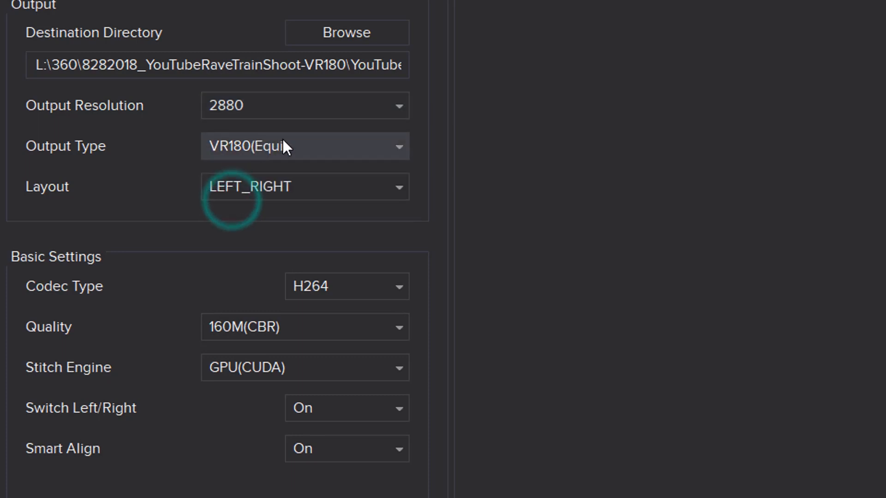
left_click(305, 147)
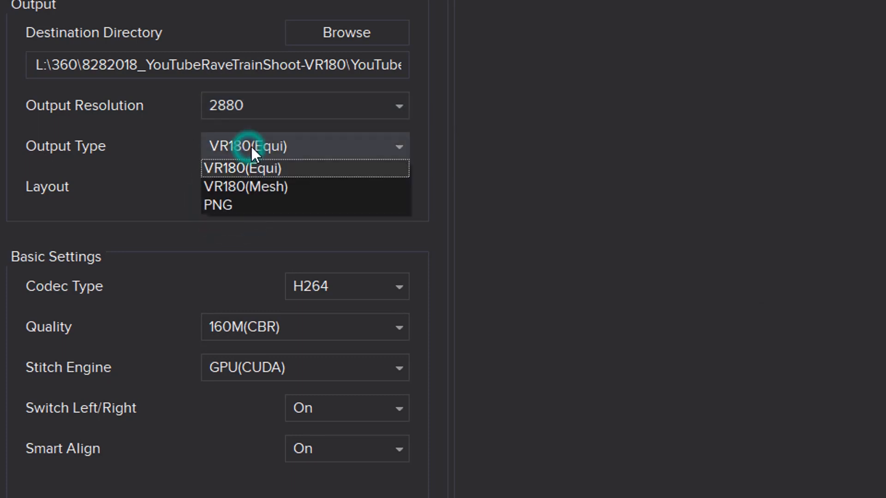
mouse_move(255, 175)
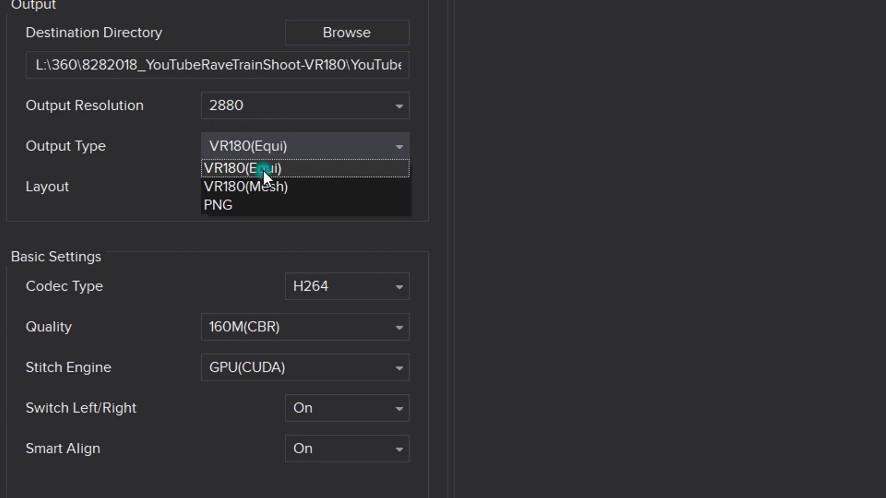
left_click(248, 168)
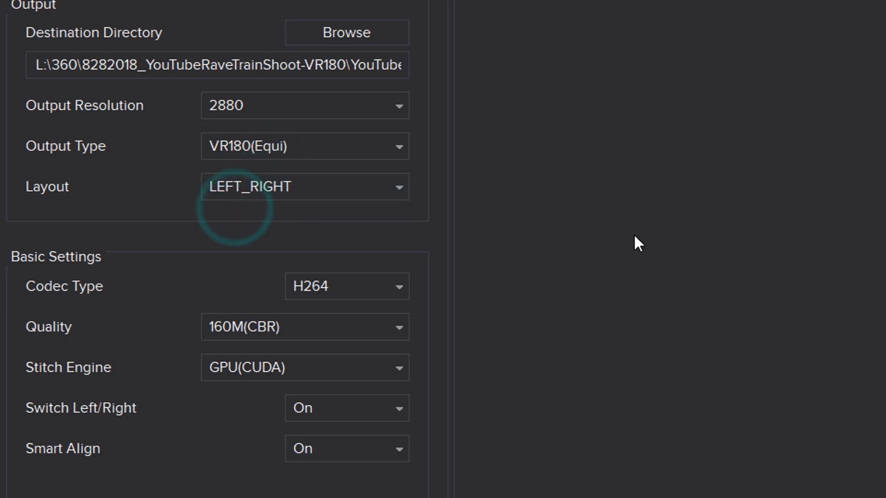
left_click(347, 286)
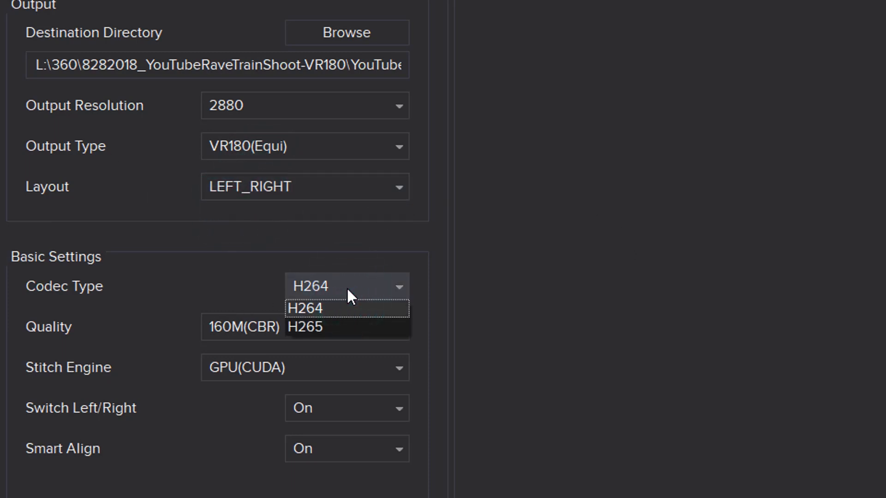
mouse_move(320, 313)
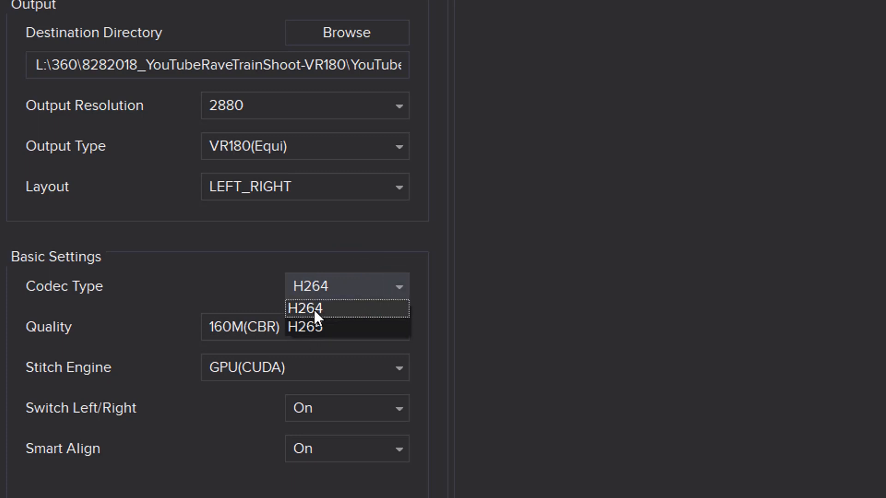
left_click(304, 308)
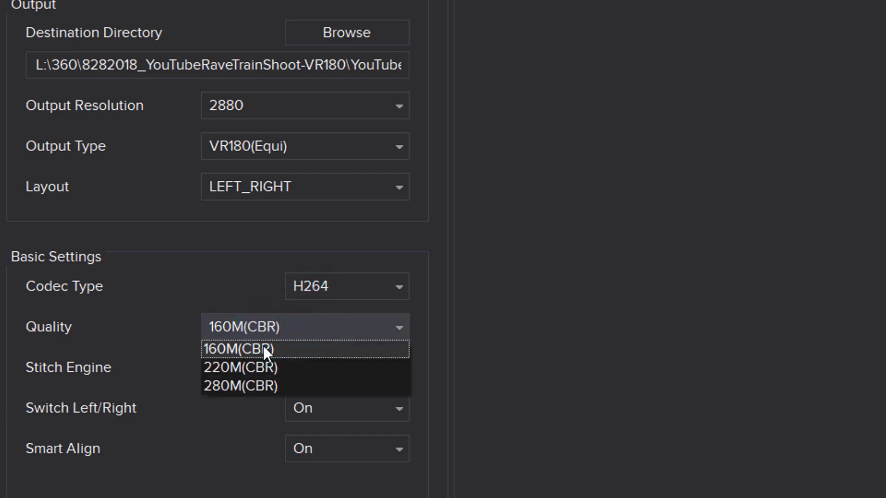
left_click(238, 349)
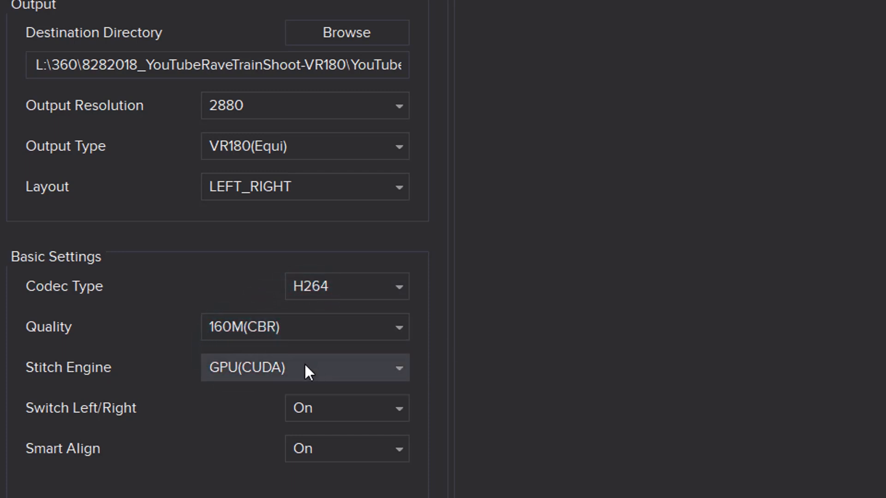
left_click(305, 367)
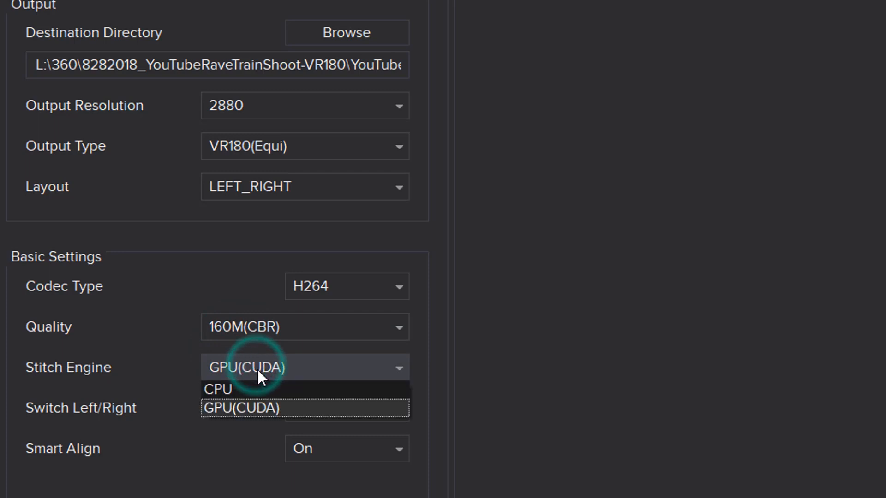
left_click(245, 408)
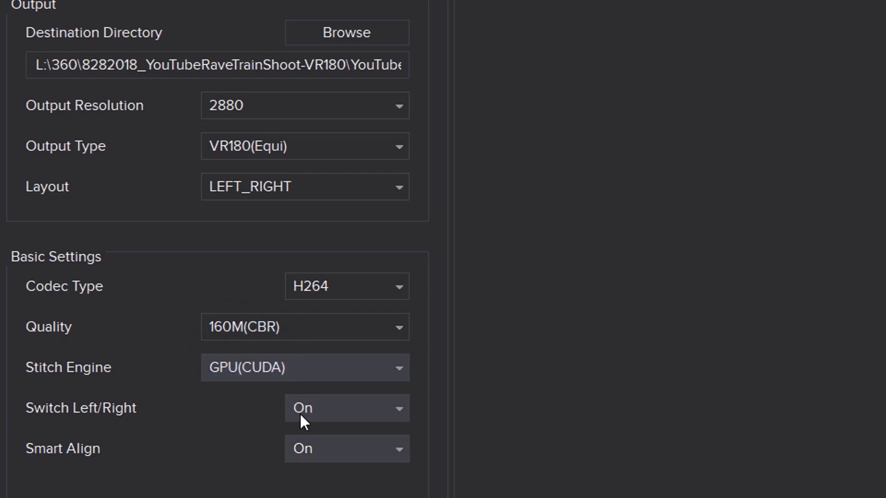
- Keep the left/right eyes unswapped and render a stitching preview of the VR180 LEFT_RIGHT 2880 output
left_click(347, 408)
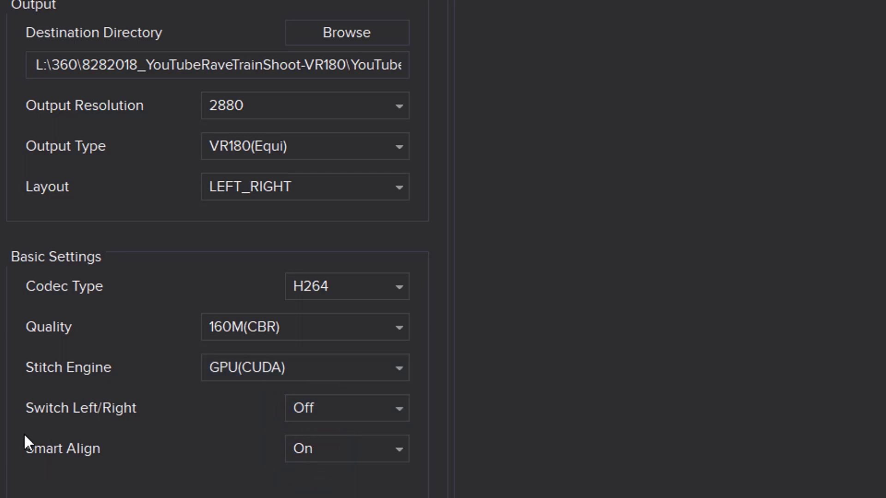
mouse_move(277, 468)
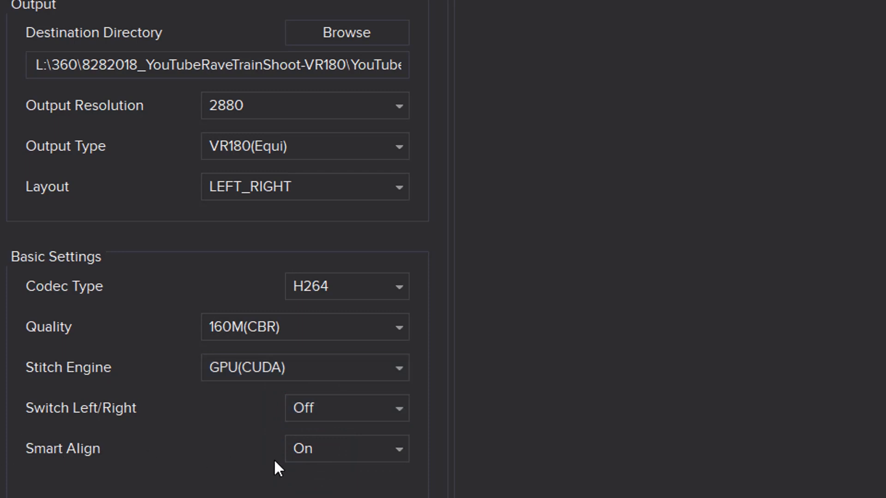
mouse_move(177, 462)
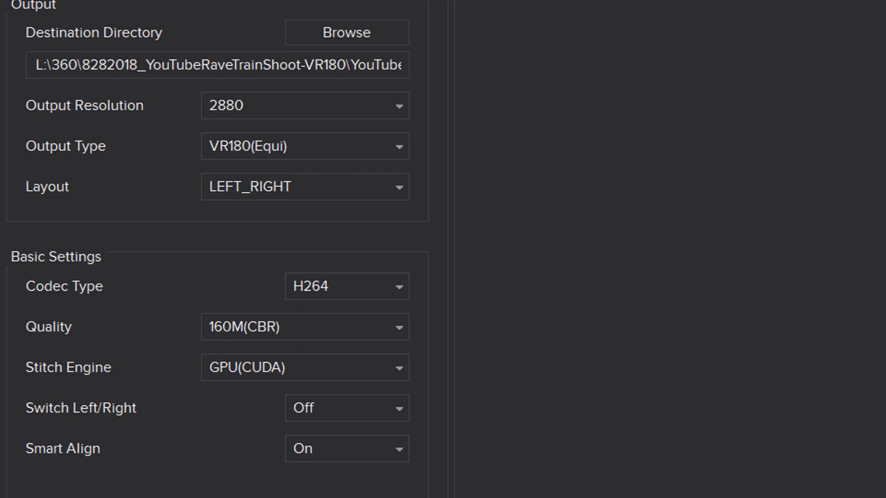
mouse_move(231, 487)
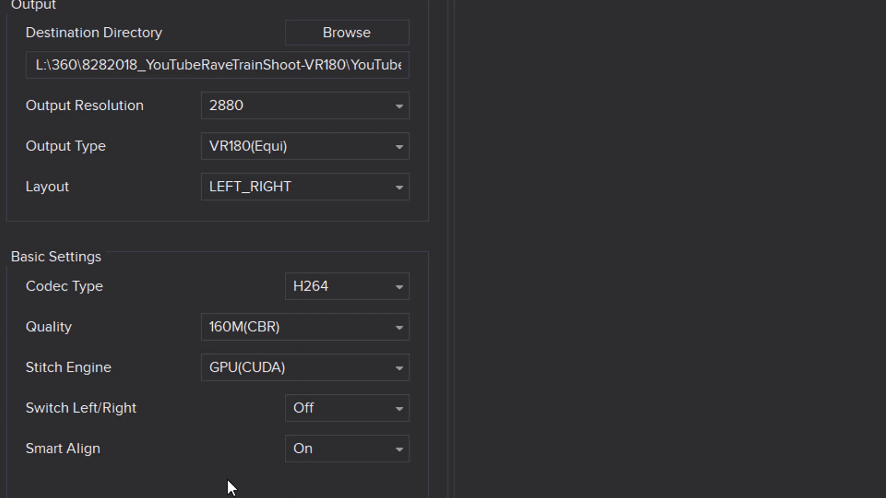
mouse_move(69, 492)
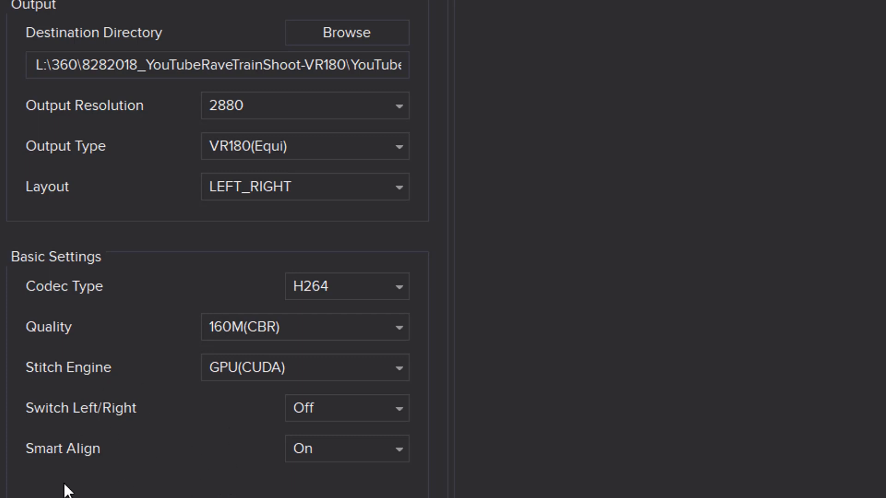
mouse_move(67, 461)
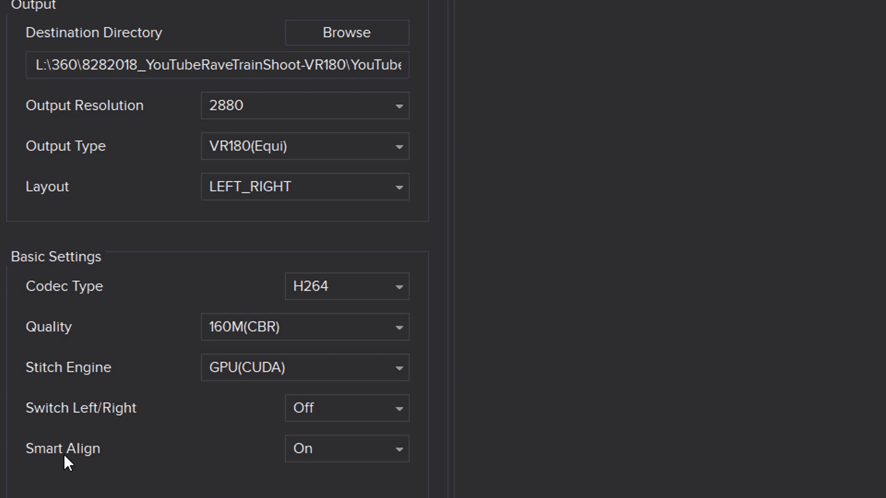
mouse_move(218, 450)
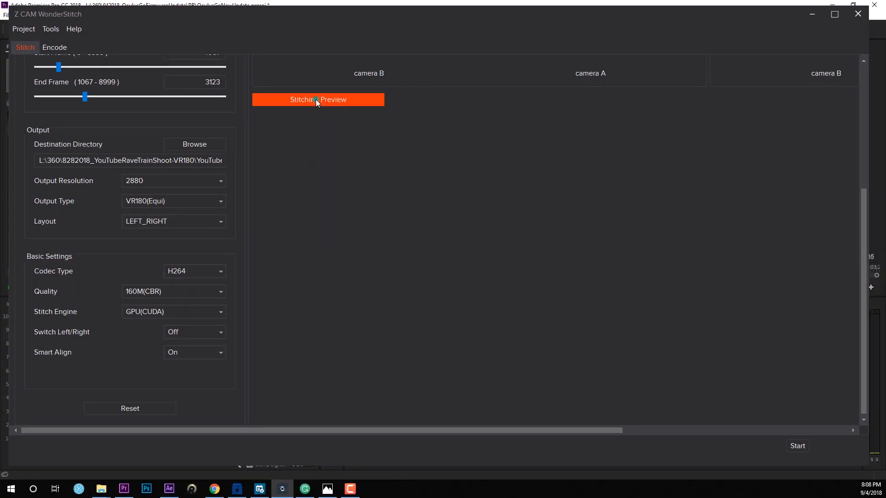
left_click(318, 100)
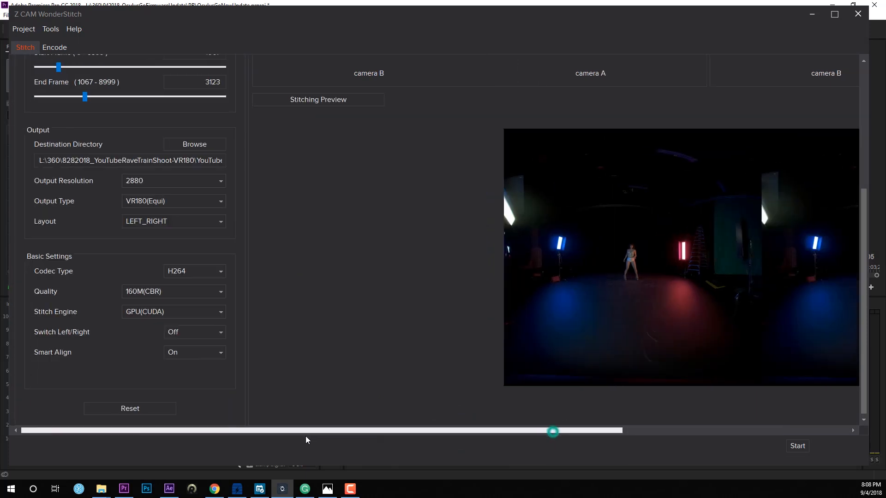
left_click(798, 446)
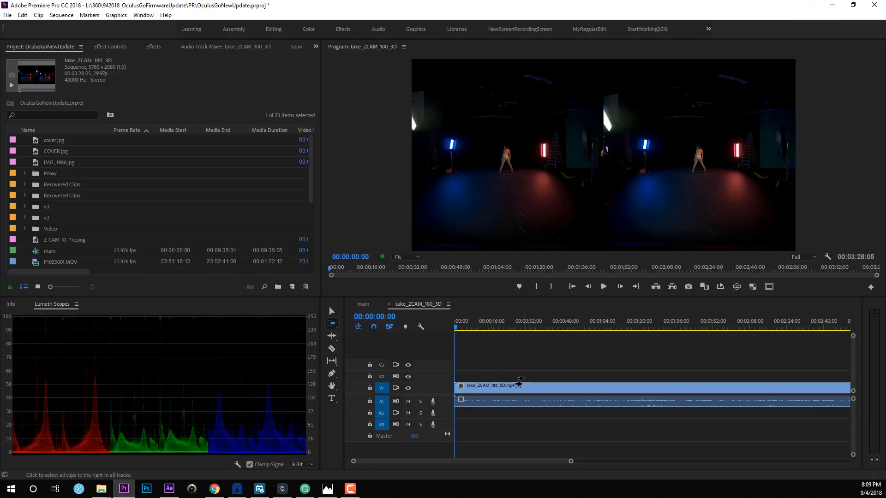
- Mute the first audio track and mark the sequence In point at about 00:00:30
left_click(457, 321)
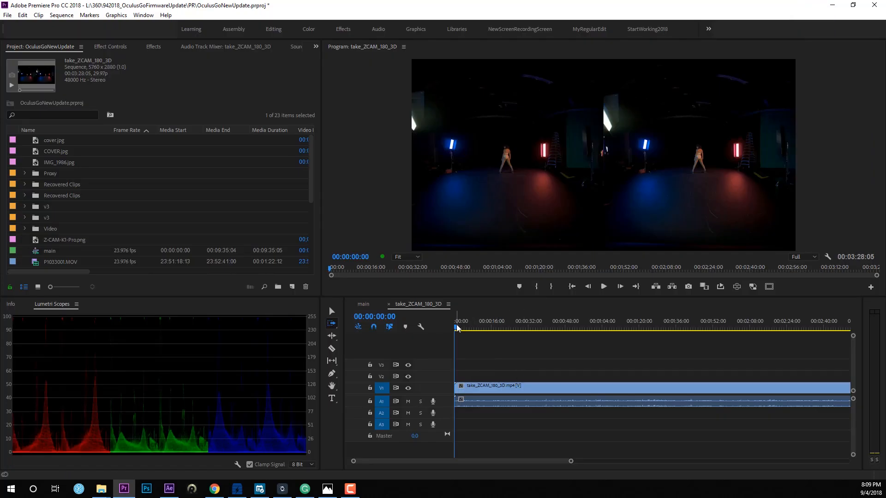
left_click(480, 328)
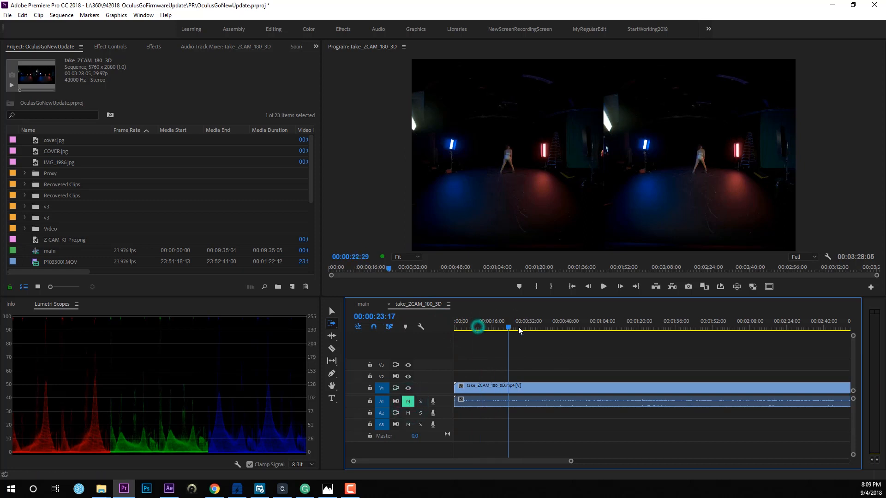
left_click(524, 328)
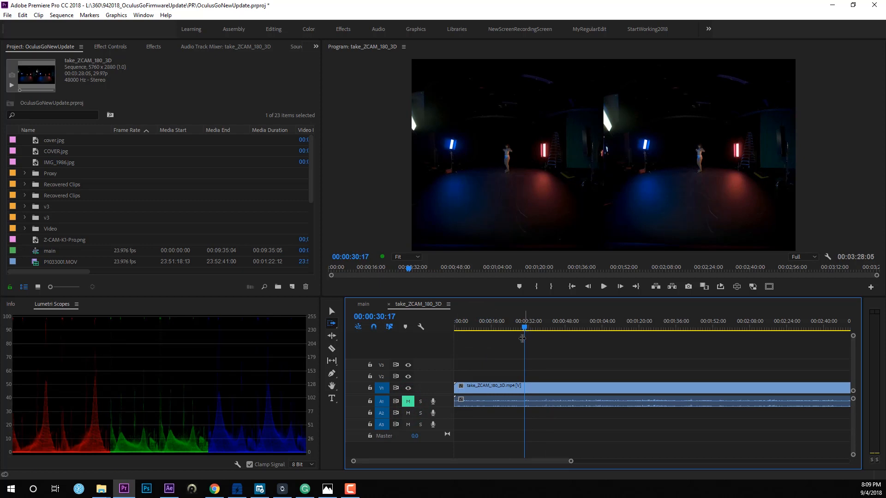
left_click(579, 327)
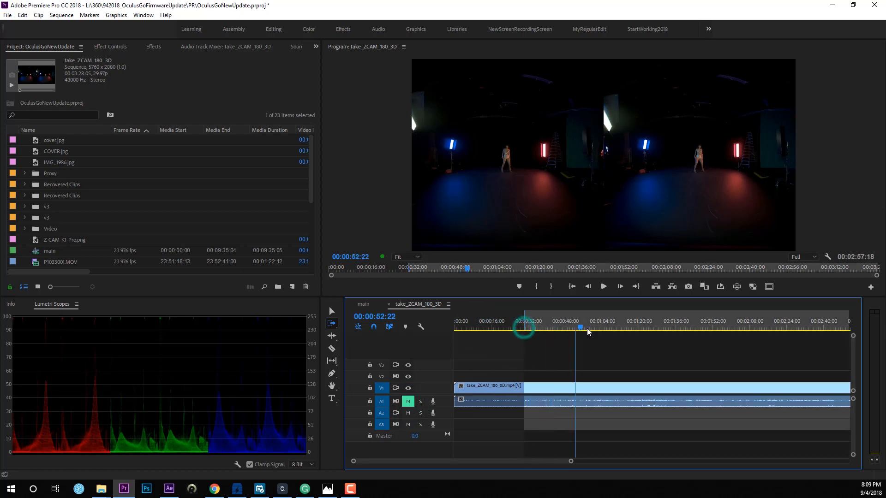
left_click(714, 327)
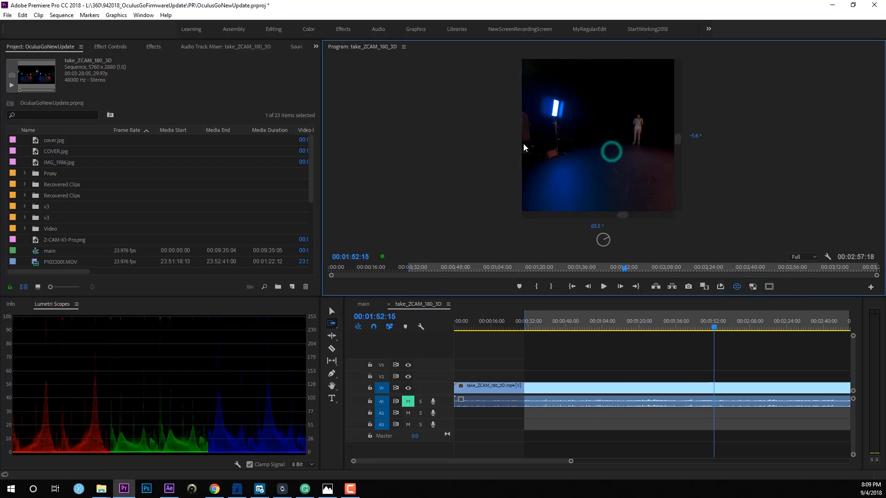
- Set the sequence VR layout to Stereoscopic - Side by Side with the horizontal captured view adjusted
left_click(737, 286)
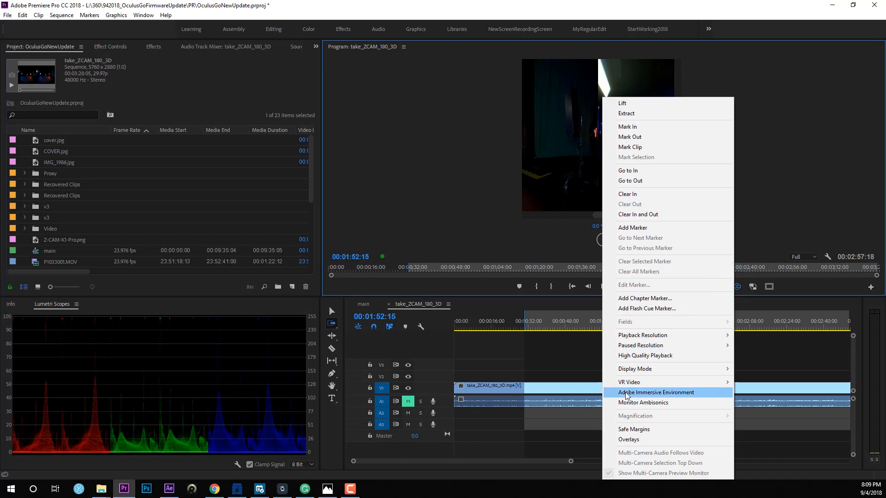
left_click(656, 392)
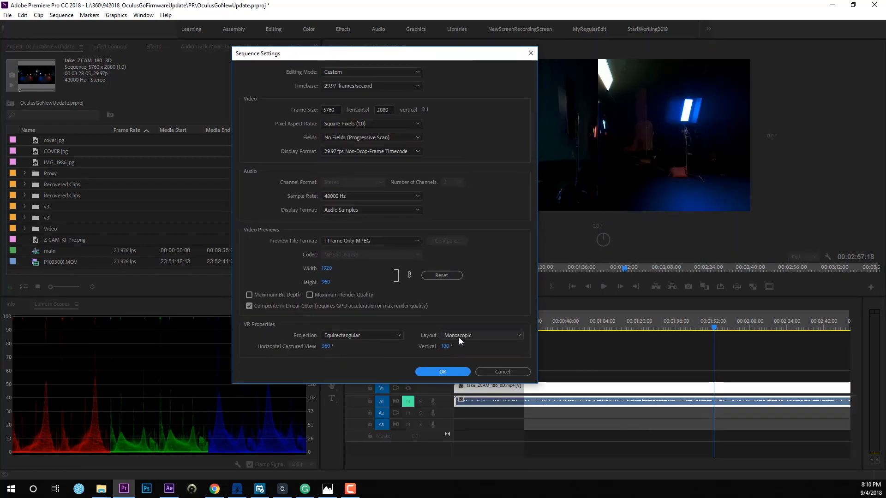
left_click(482, 335)
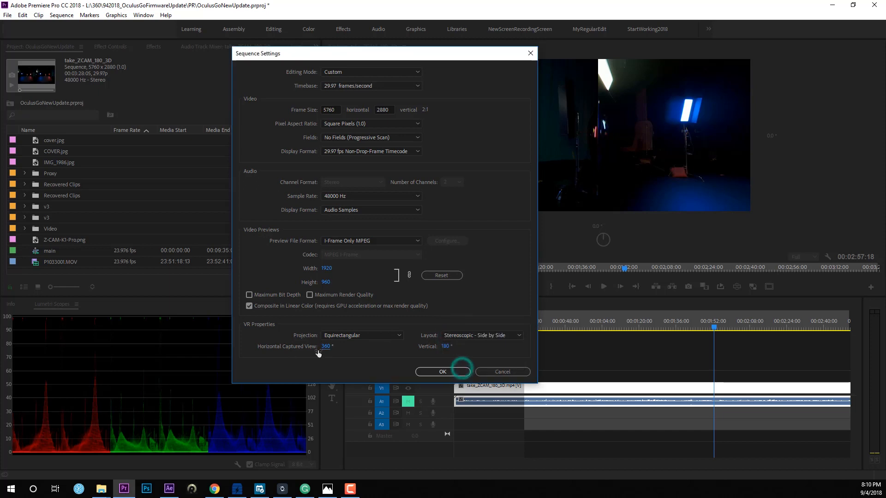
triple_click(326, 346)
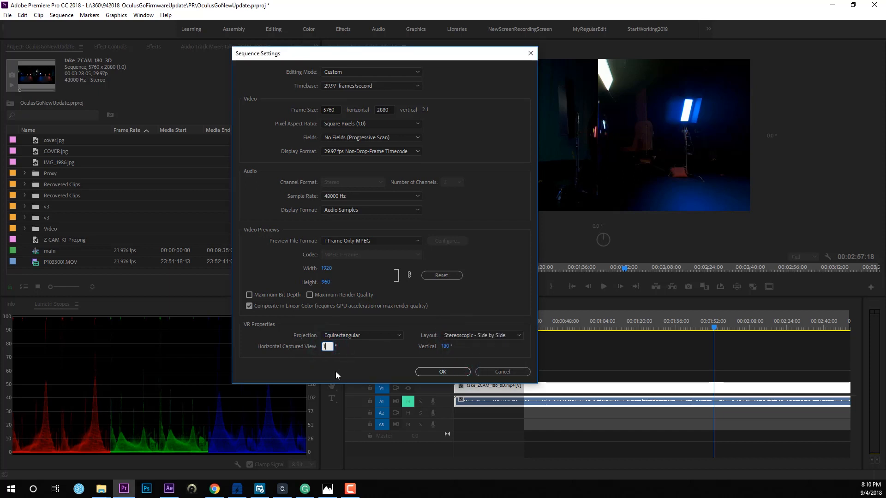
left_click(442, 372)
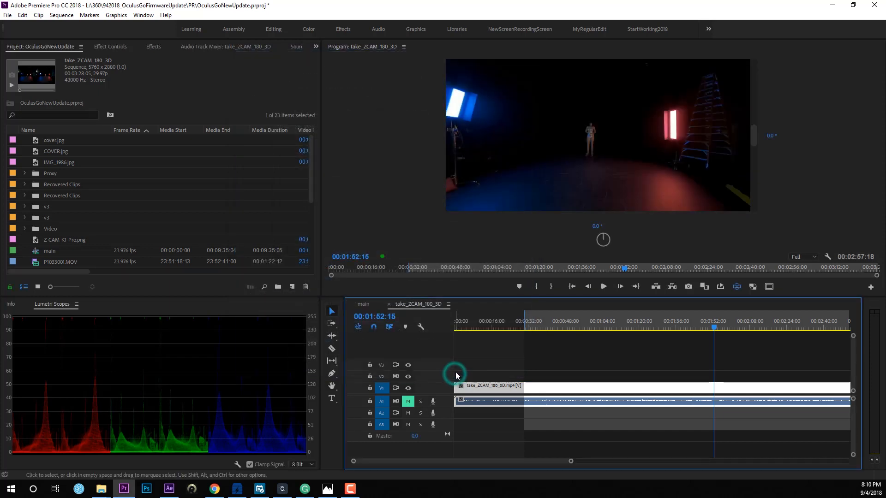
- Scrub and play the VR footage, then mark the Out point at about 00:02:17:26
left_click(666, 328)
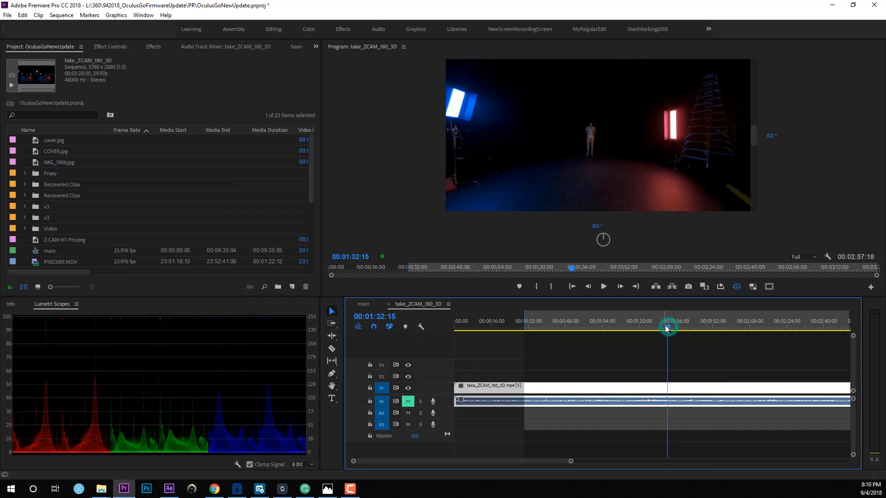
left_click(601, 321)
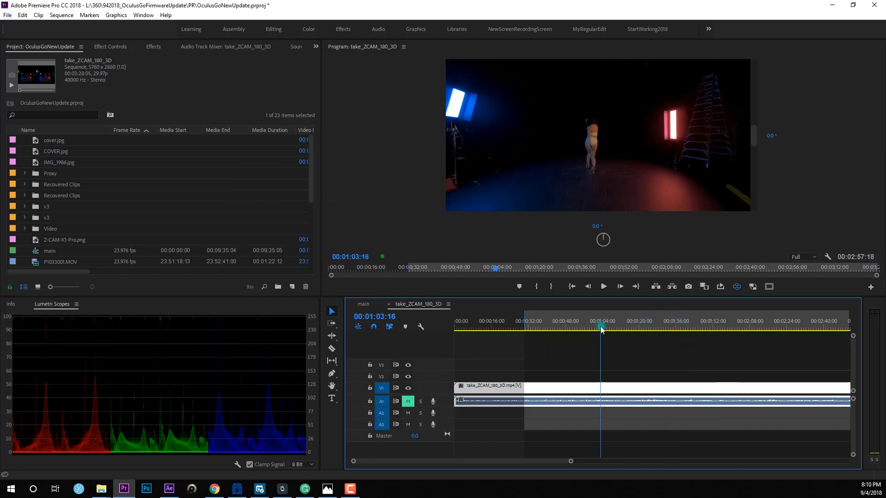
left_click(567, 321)
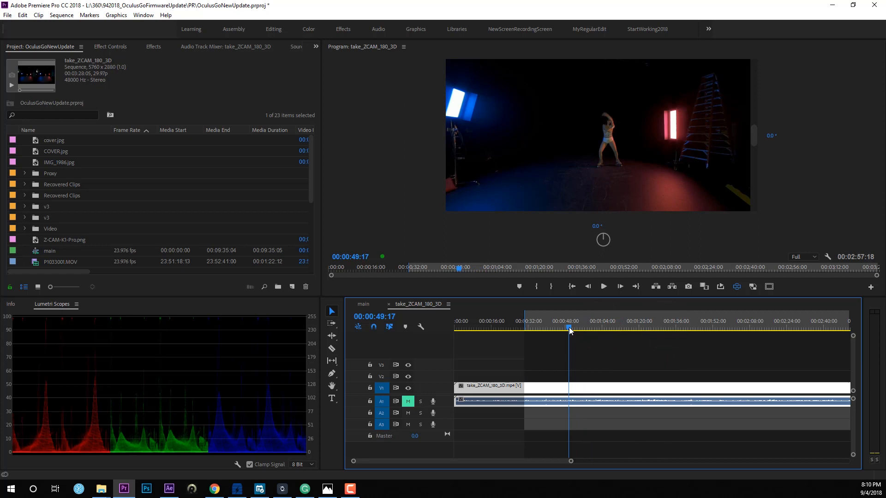
left_click(602, 286)
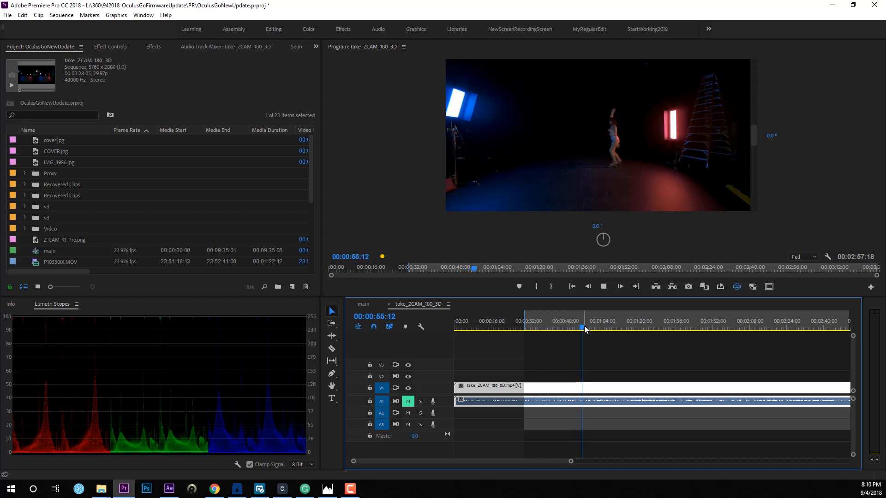
left_click(604, 327)
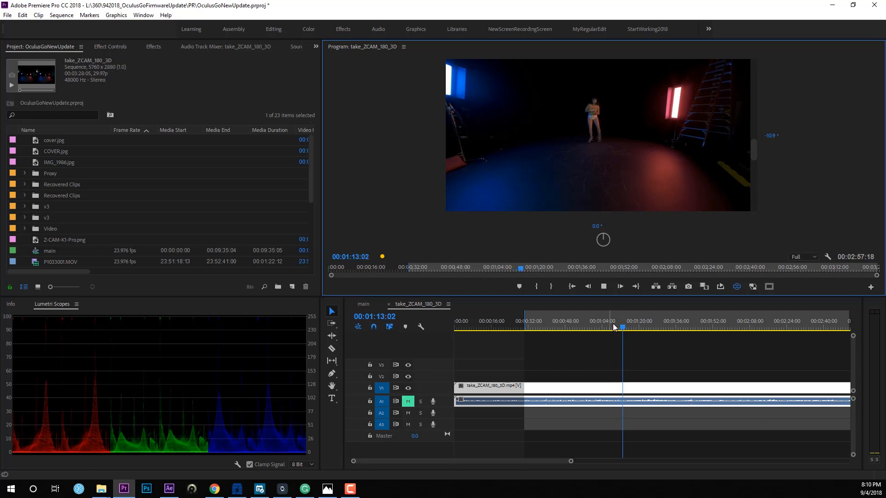
left_click(753, 321)
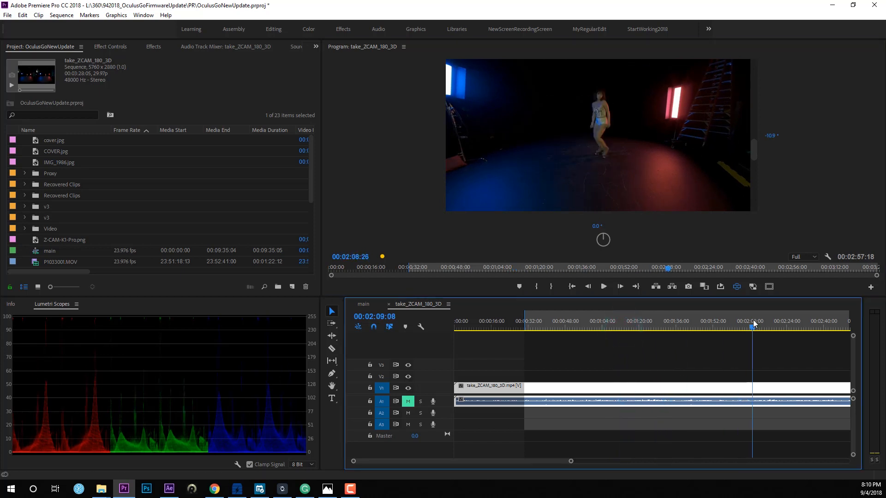
left_click(790, 328)
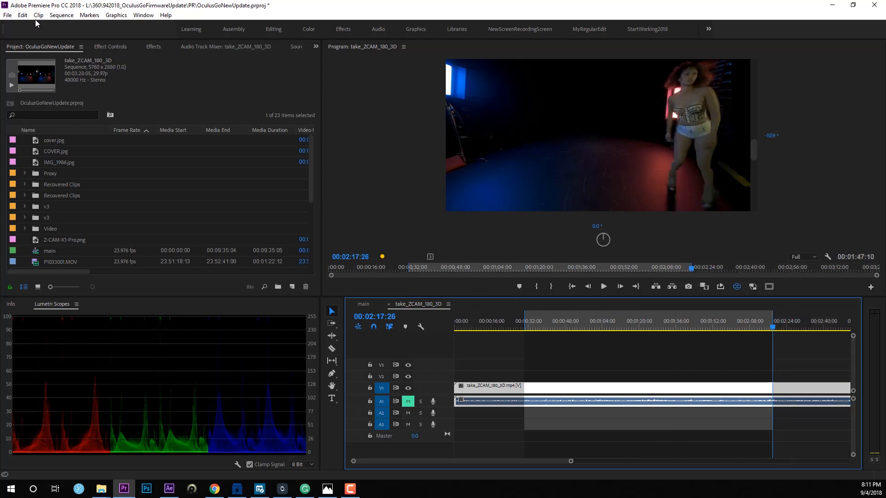
- Start the sequence export and choose the H.264 Match Source - Adaptive High Bitrate preset
left_click(7, 15)
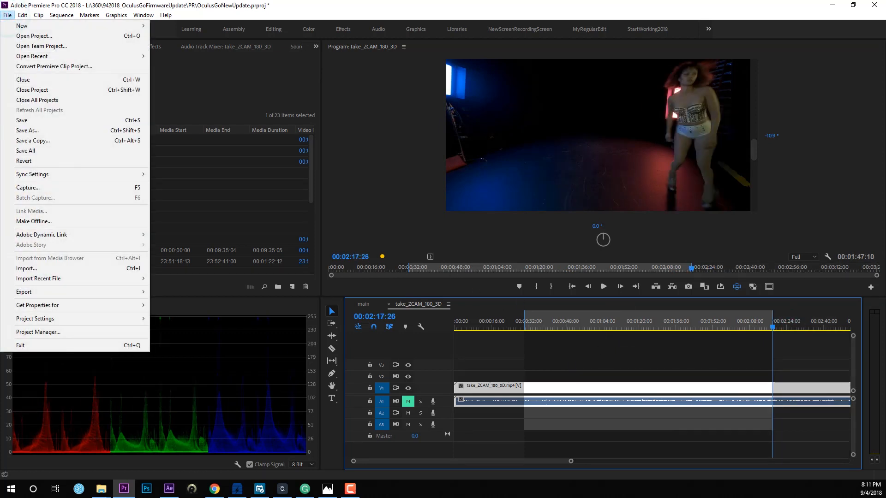
left_click(24, 293)
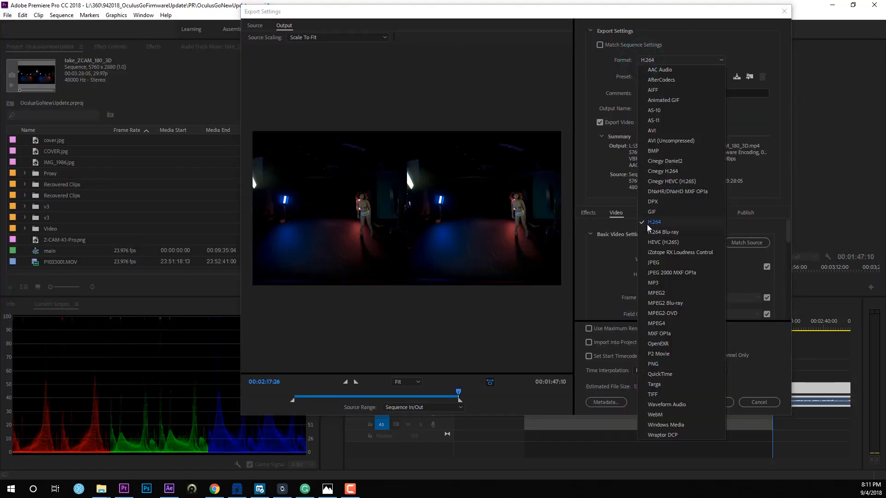
left_click(681, 77)
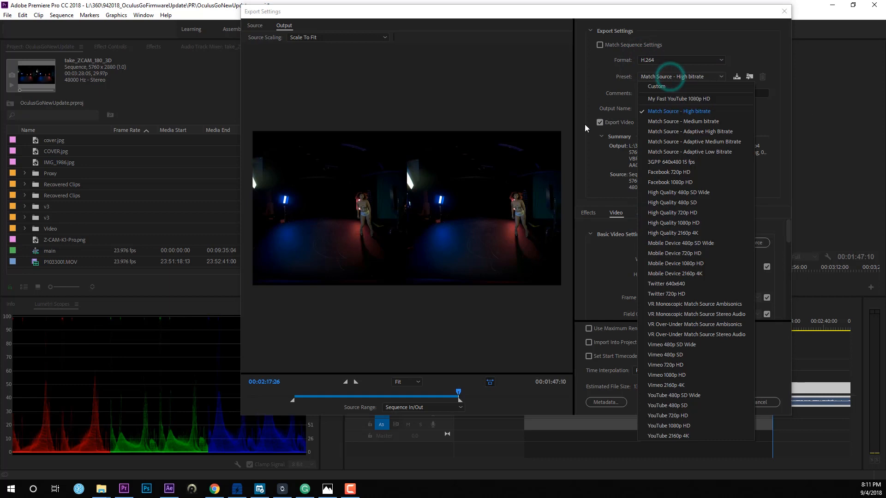
mouse_move(689, 155)
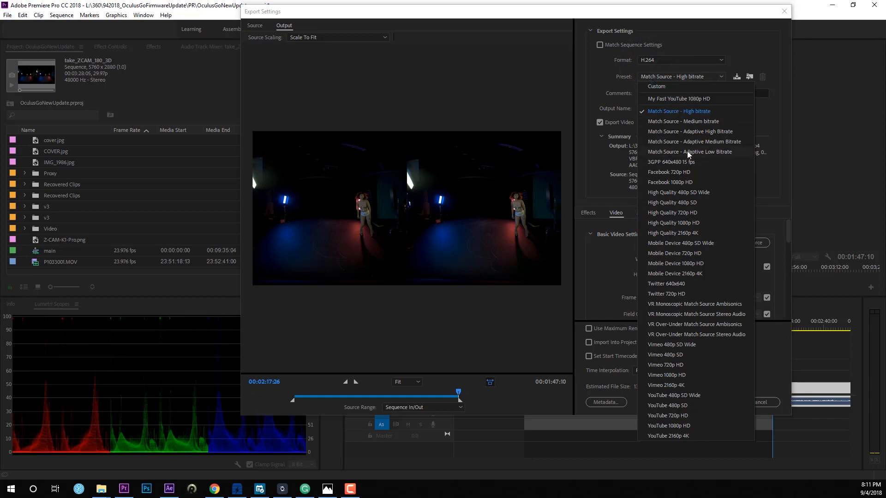
mouse_move(672, 146)
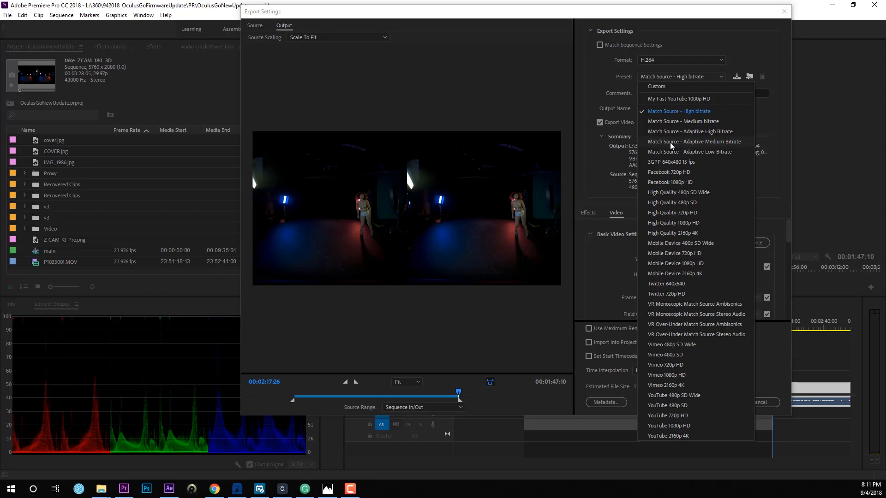
mouse_move(697, 136)
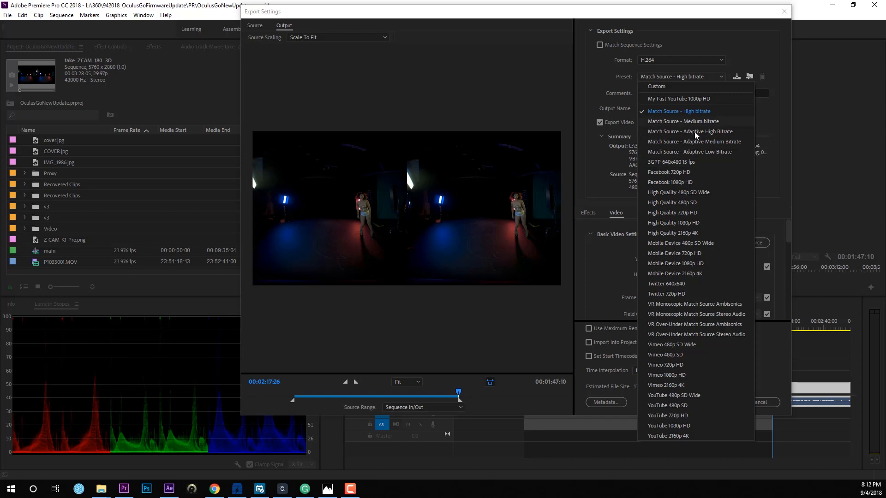
mouse_move(713, 135)
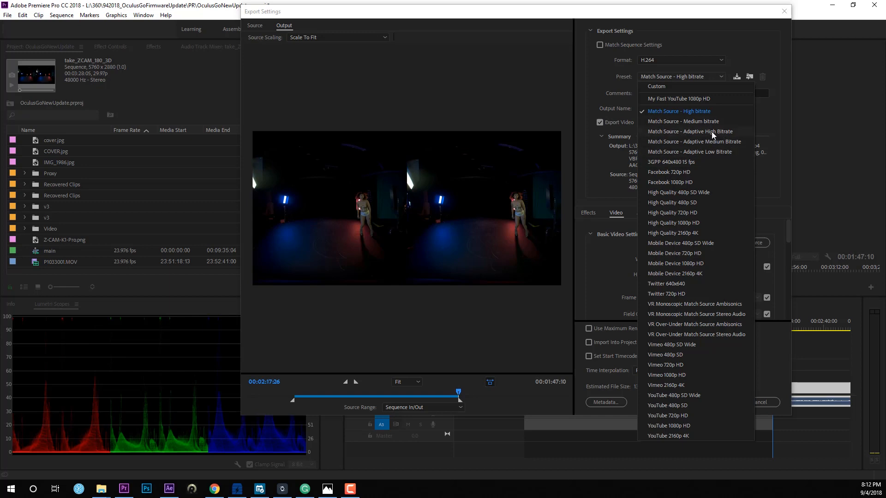
left_click(690, 131)
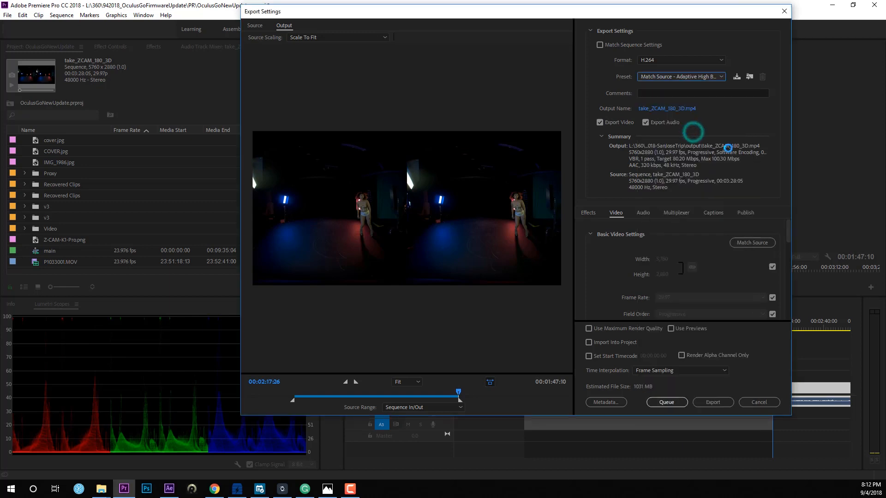
scroll("down", 3)
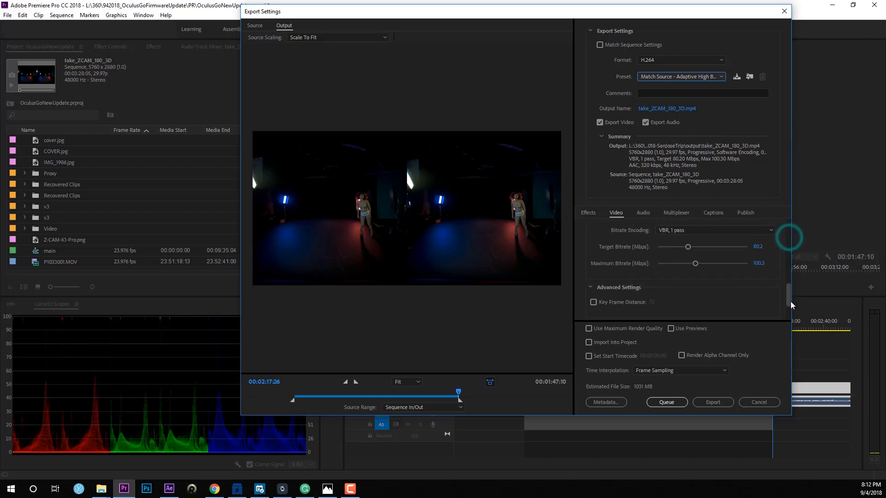
mouse_move(621, 251)
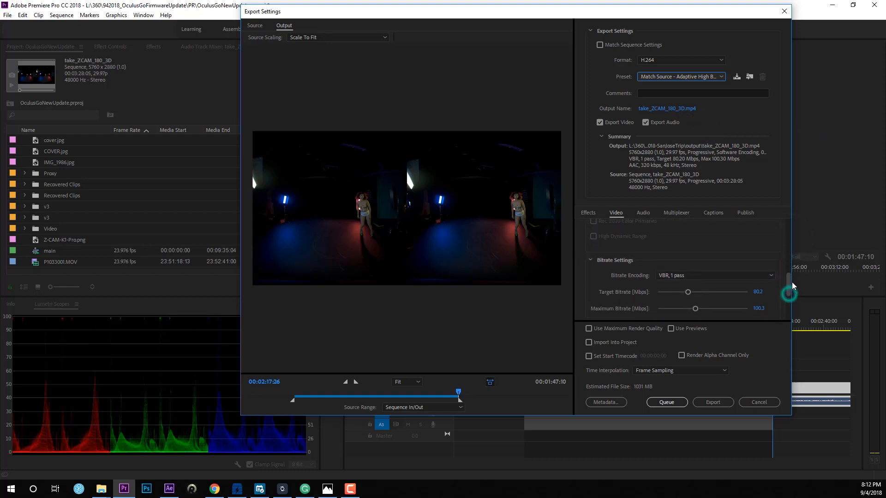
scroll("down", 3)
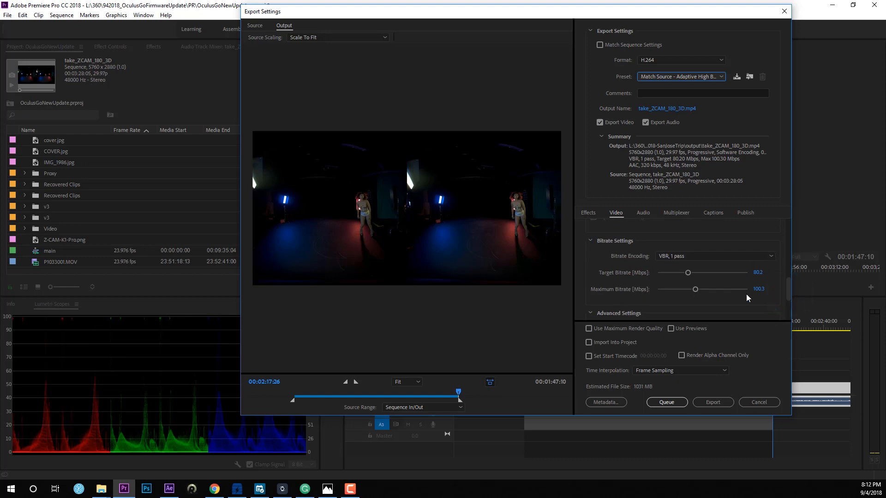
mouse_move(779, 263)
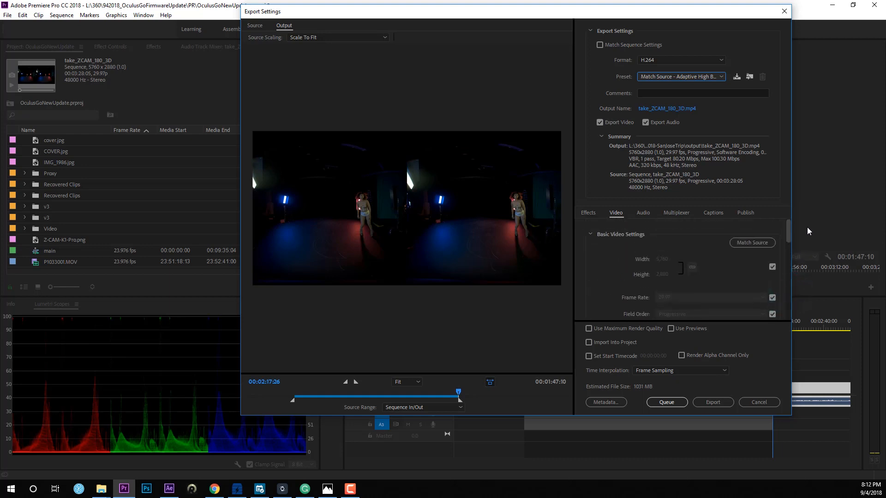
mouse_move(661, 251)
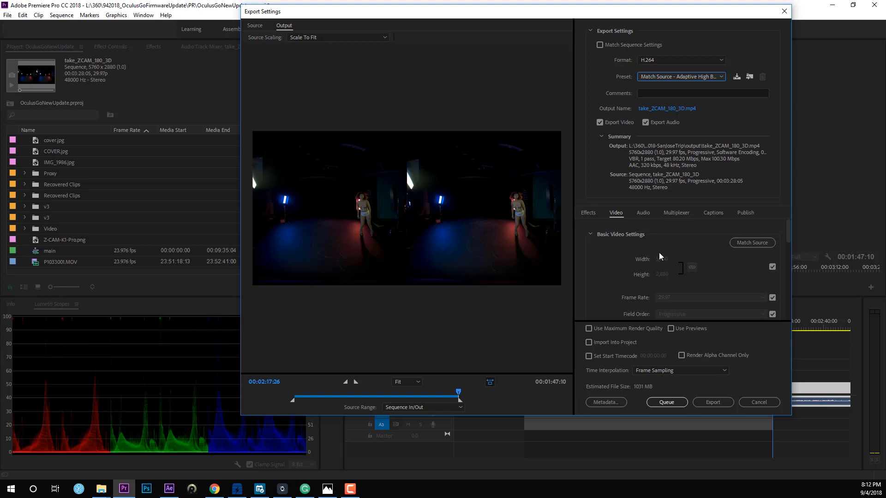
left_click(752, 243)
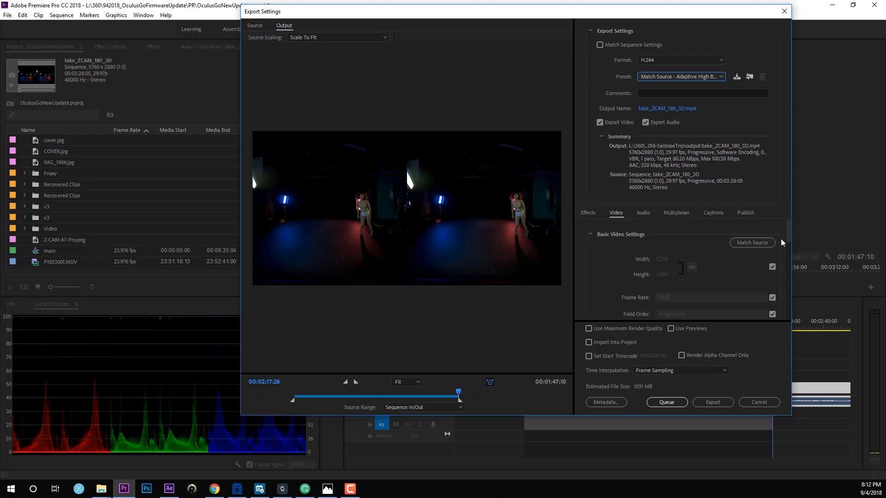
mouse_move(658, 278)
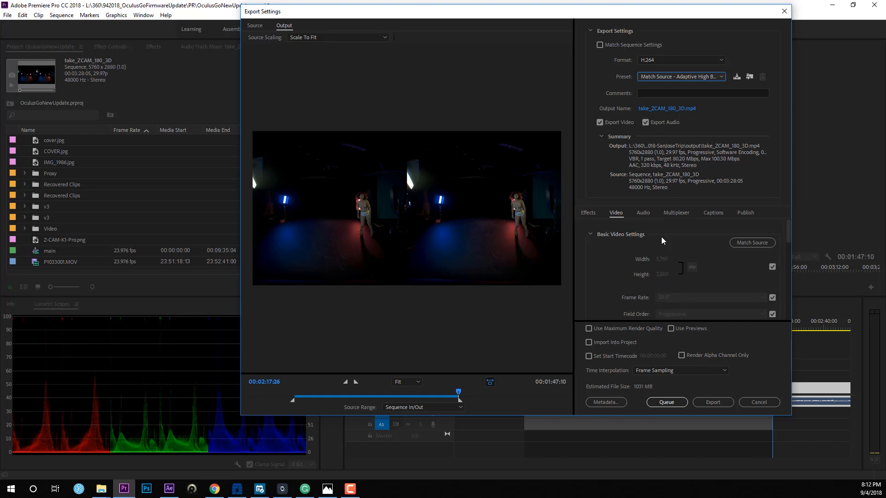
mouse_move(700, 275)
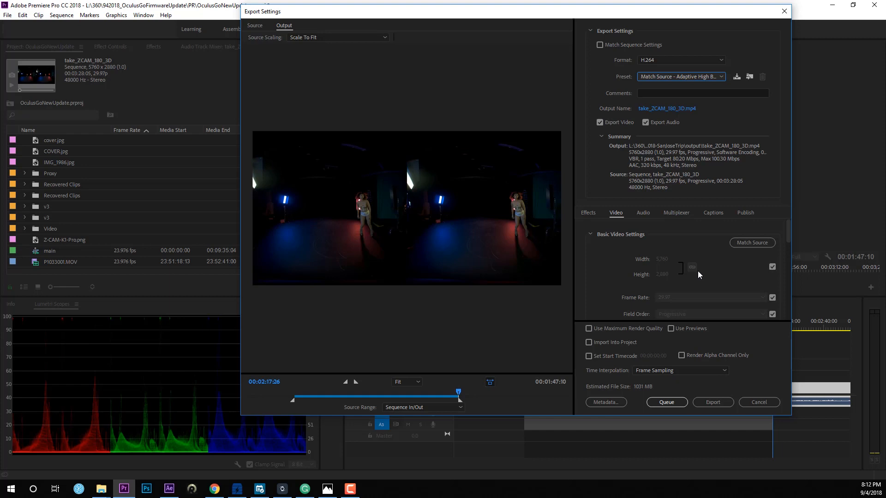
mouse_move(318, 157)
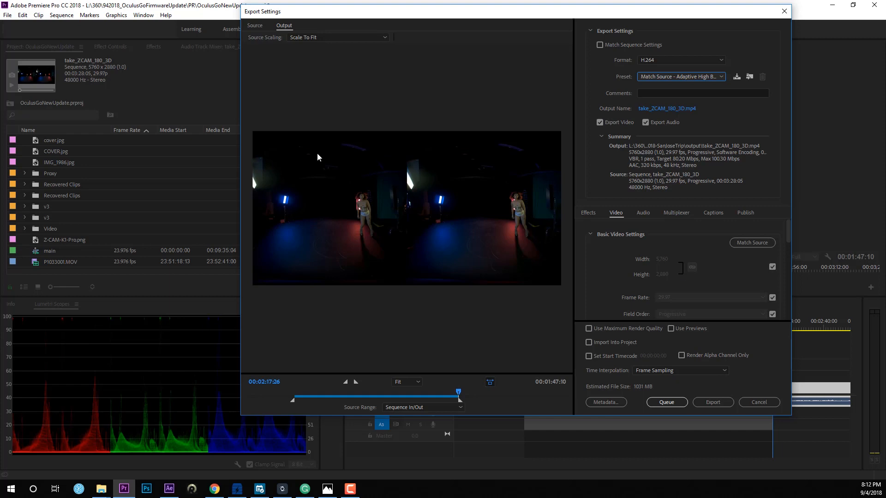
mouse_move(784, 238)
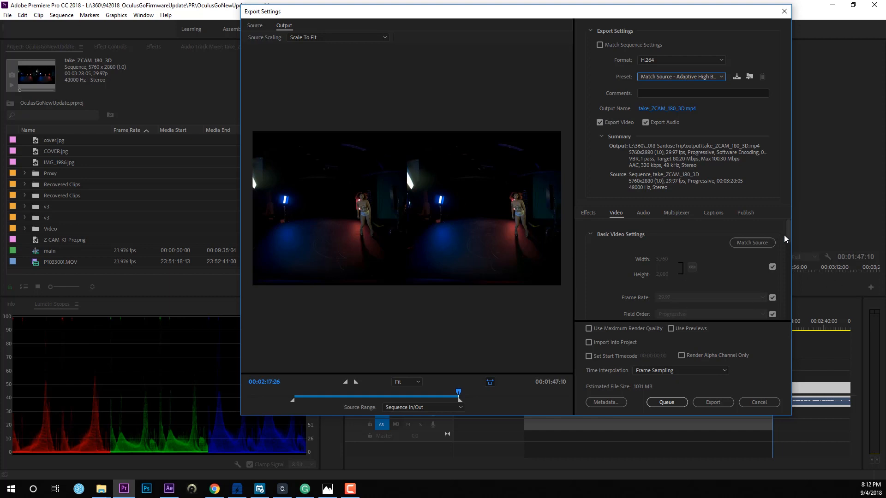
- Keep VR Video frame layout Stereoscopic - Side by Side and launch the export
scroll("down", 3)
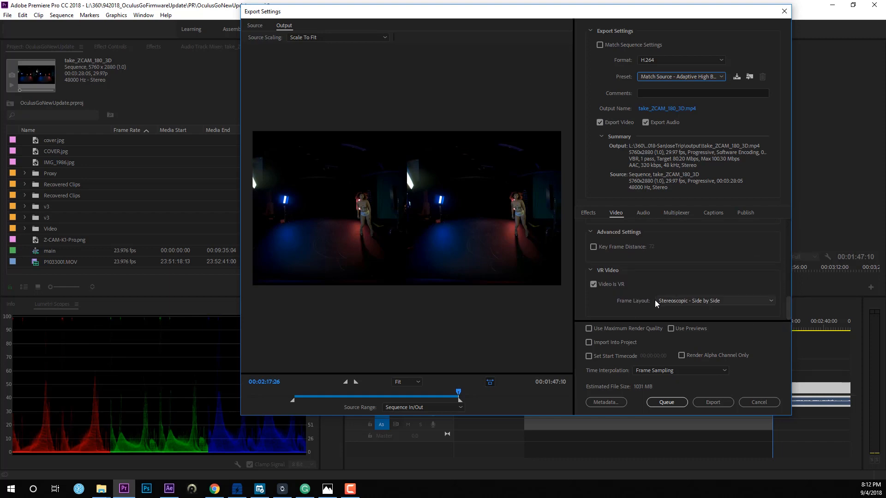
mouse_move(642, 298)
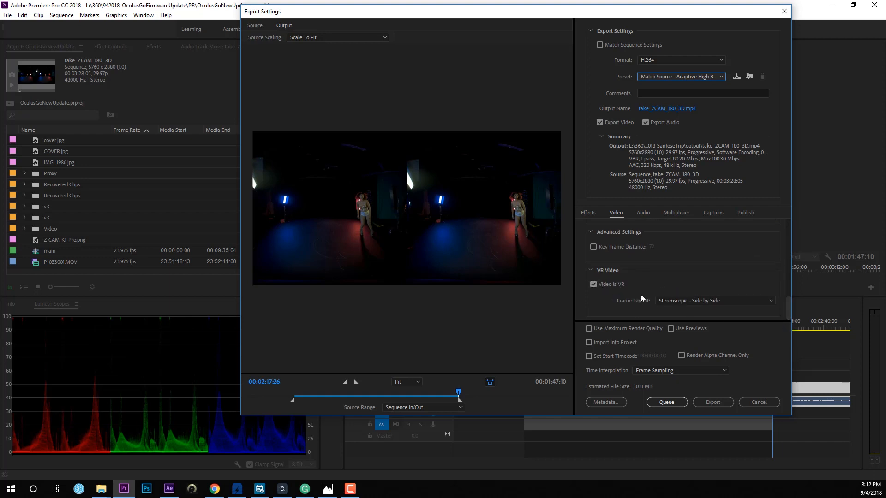
mouse_move(709, 304)
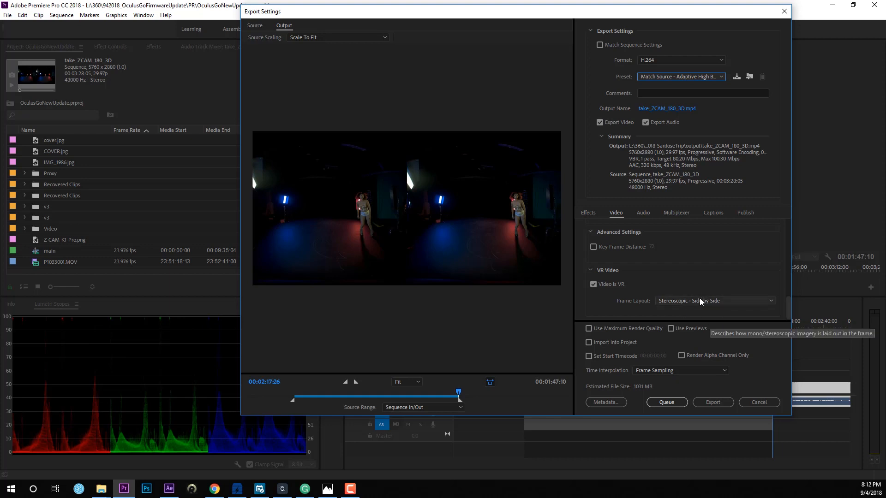
left_click(714, 300)
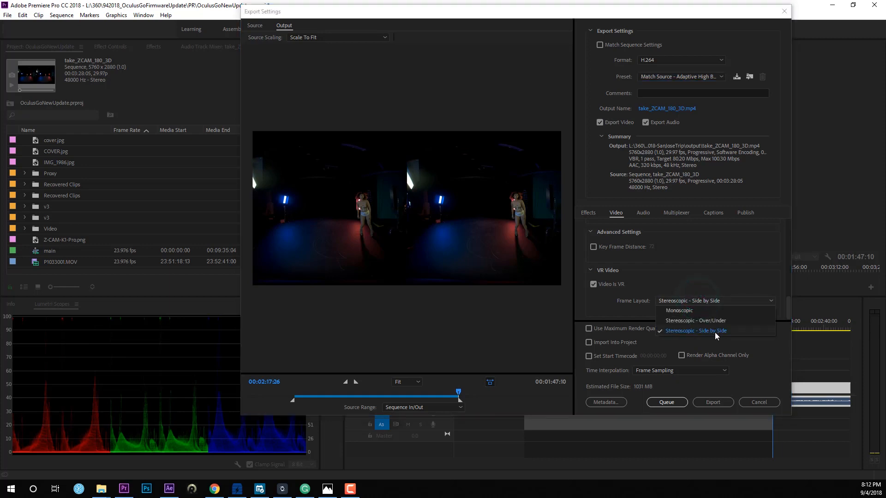
left_click(696, 330)
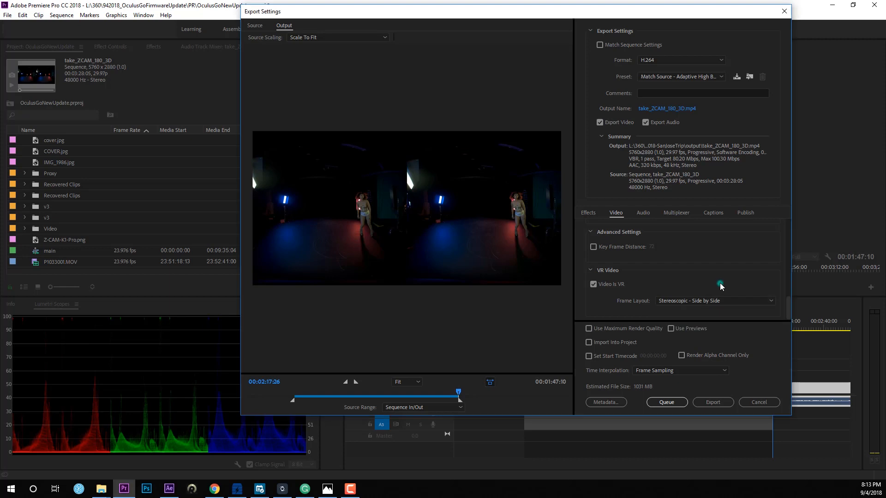
mouse_move(713, 403)
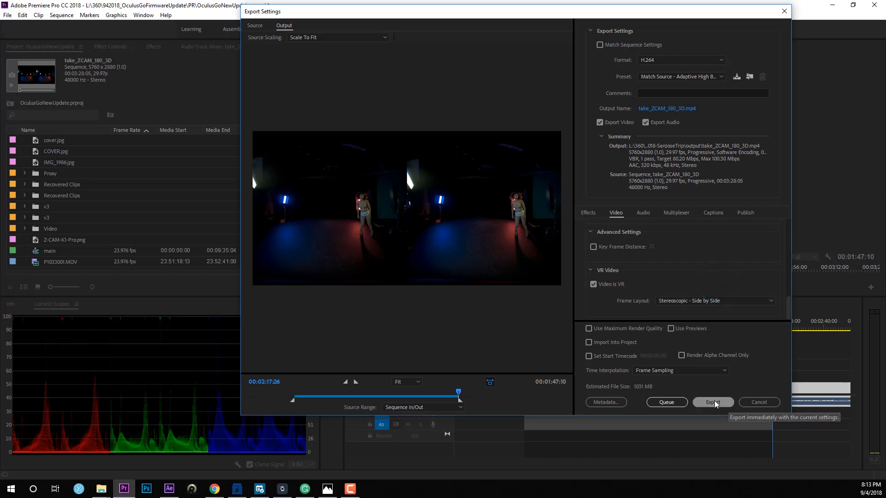
left_click(712, 402)
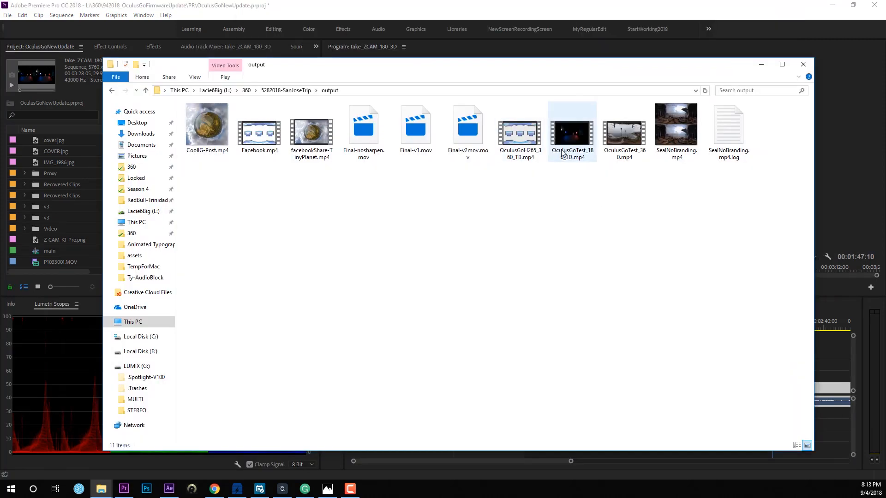
- Select the exported OculusGoTest_180_3D.mp4 in the output folder to check its name
left_click(571, 130)
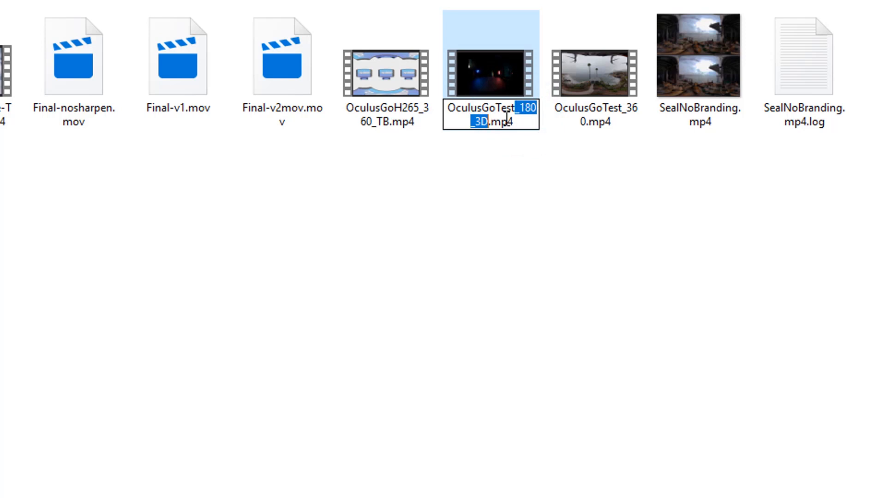
mouse_move(520, 176)
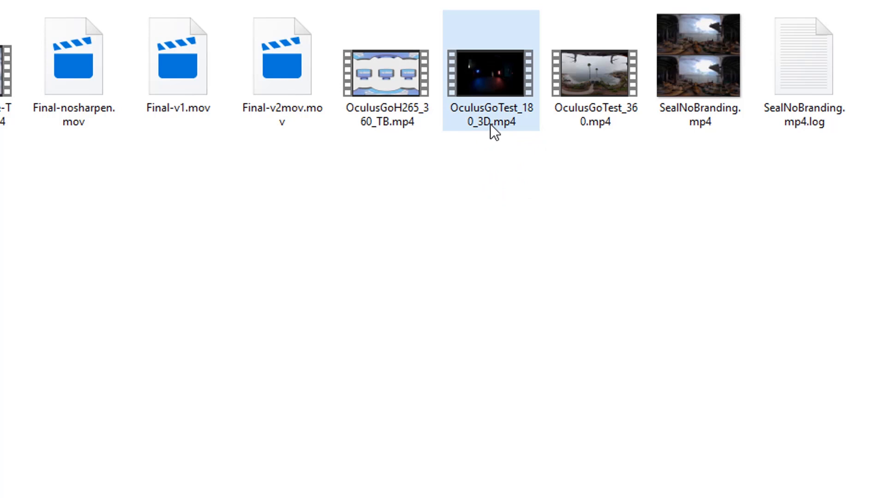
mouse_move(479, 134)
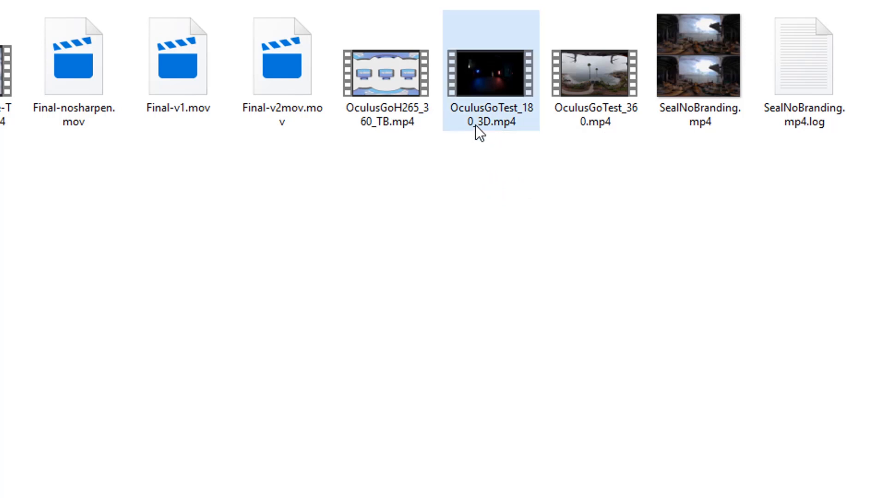
mouse_move(494, 133)
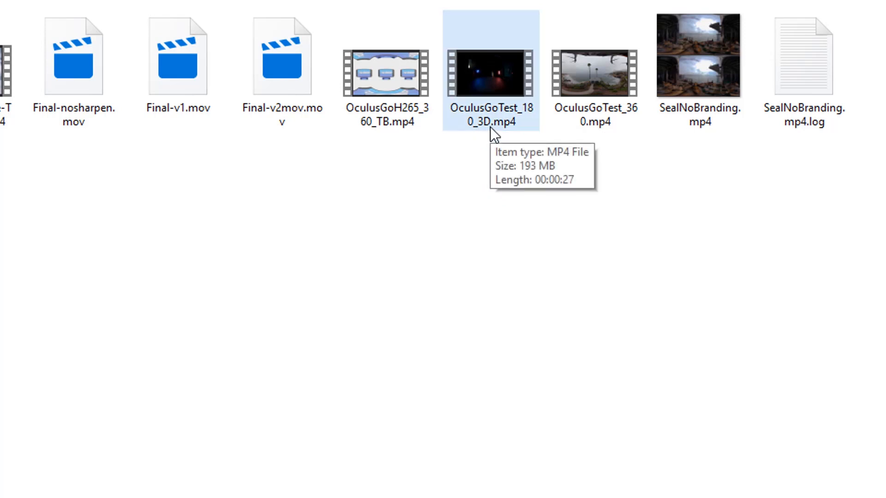
mouse_move(876, 304)
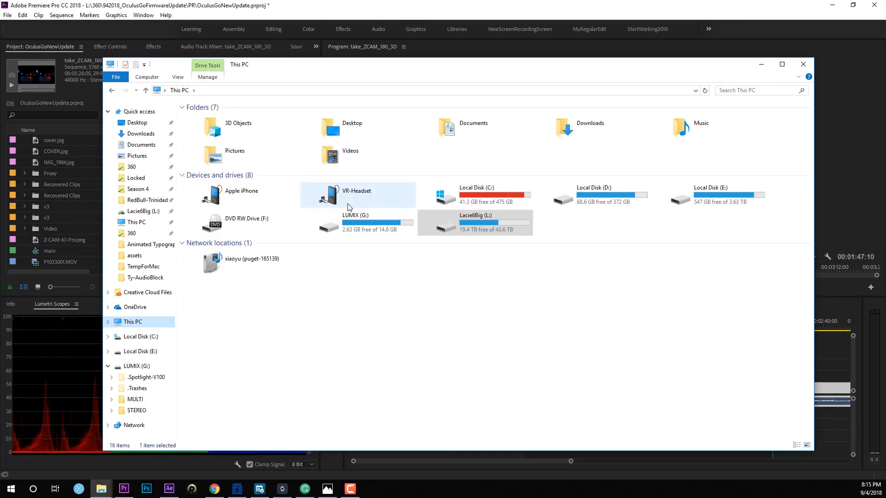
mouse_move(362, 203)
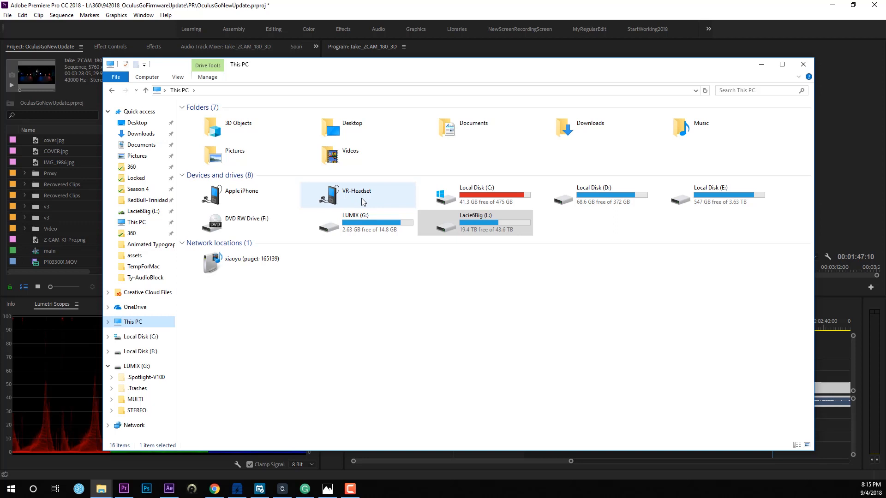
- Browse into the VR-Headset device's Internal shared storage
double_click(356, 194)
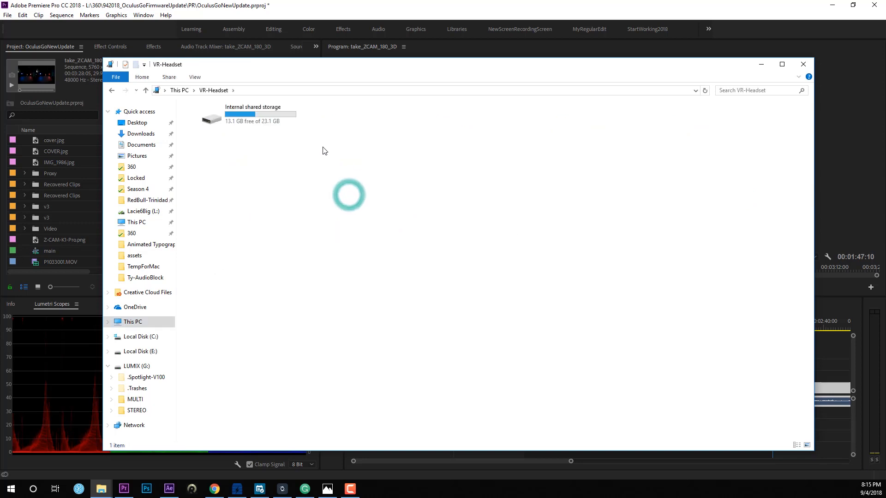
double_click(252, 117)
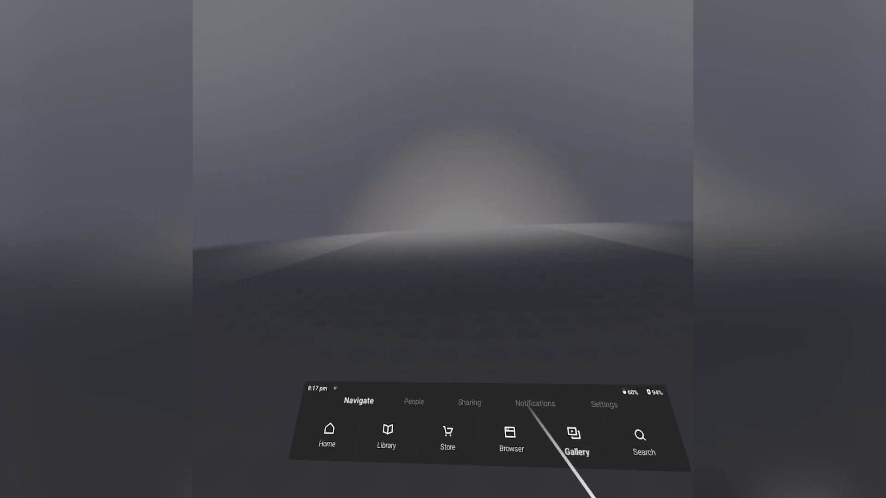
- Choose Gallery and browse its Internal Storage media source on the Oculus Go
left_click(576, 441)
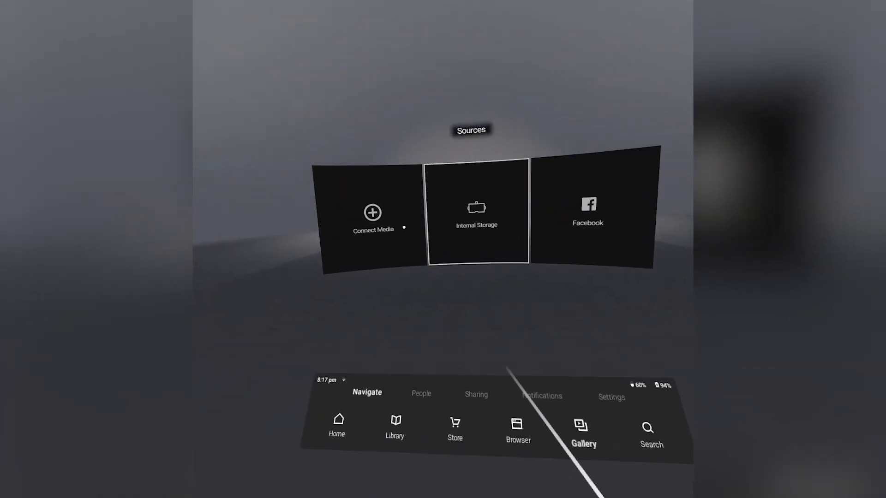
left_click(476, 212)
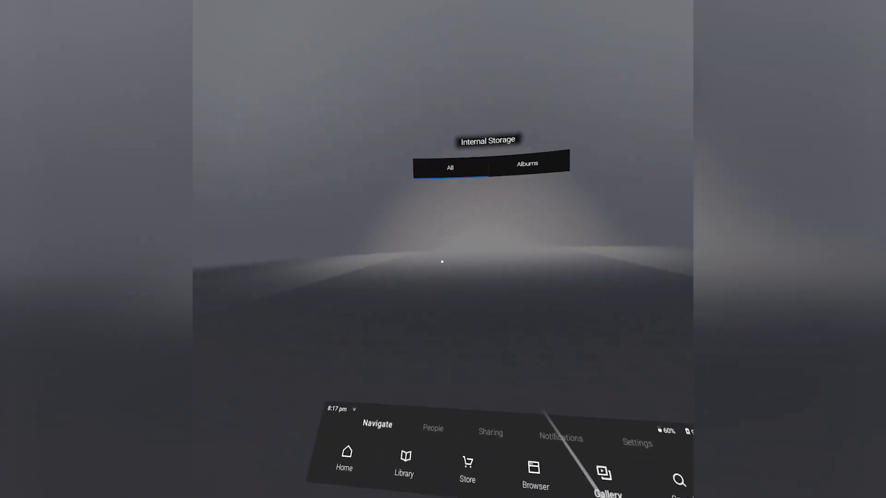